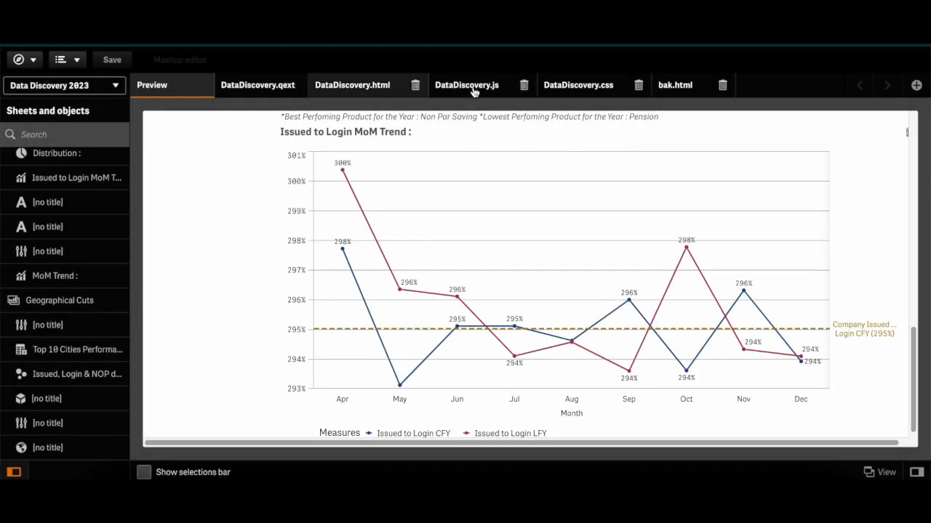
In DataDiscovery.js, cut the filter getObject lines above '//get objects' and cut the page2obj lines.
{"action": "left_click", "coordinate": [465, 84]}
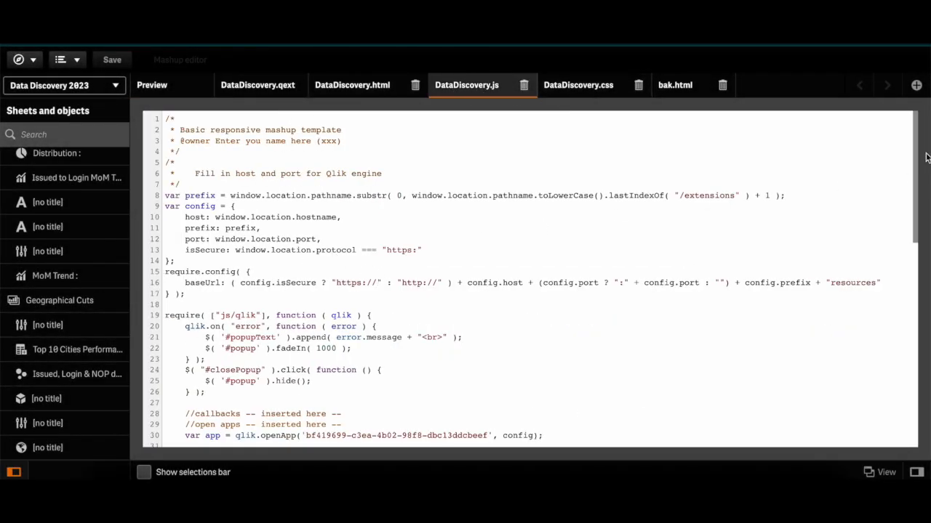
{"action": "scroll", "scroll_direction": "down", "scroll_amount": 3}
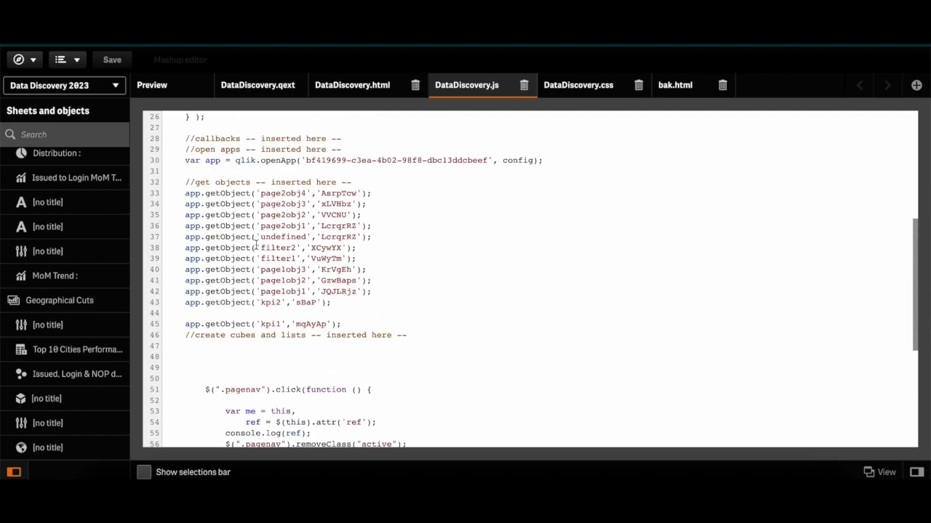
{"action": "left_click", "coordinate": [367, 258]}
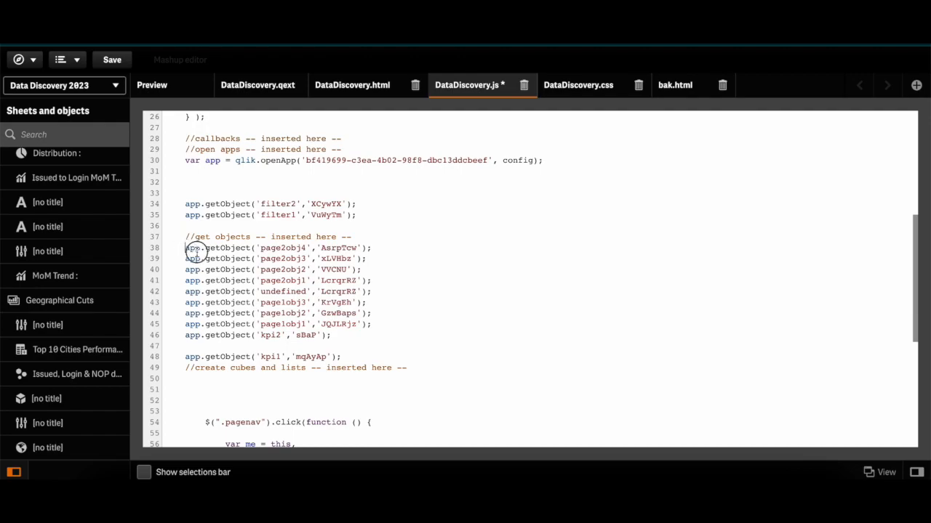
{"action": "left_click_drag", "start_coordinate": [186, 248], "coordinate": [371, 281]}
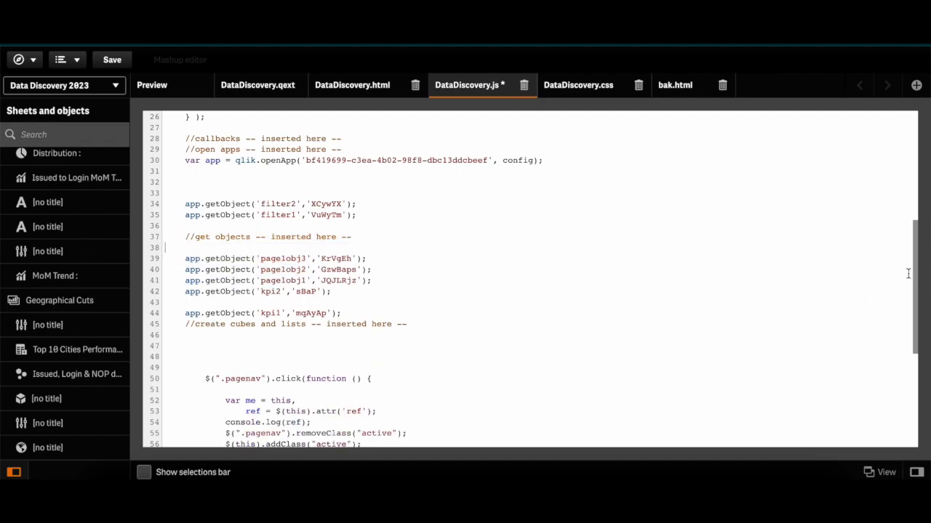
{"action": "scroll", "scroll_direction": "down", "scroll_amount": 3}
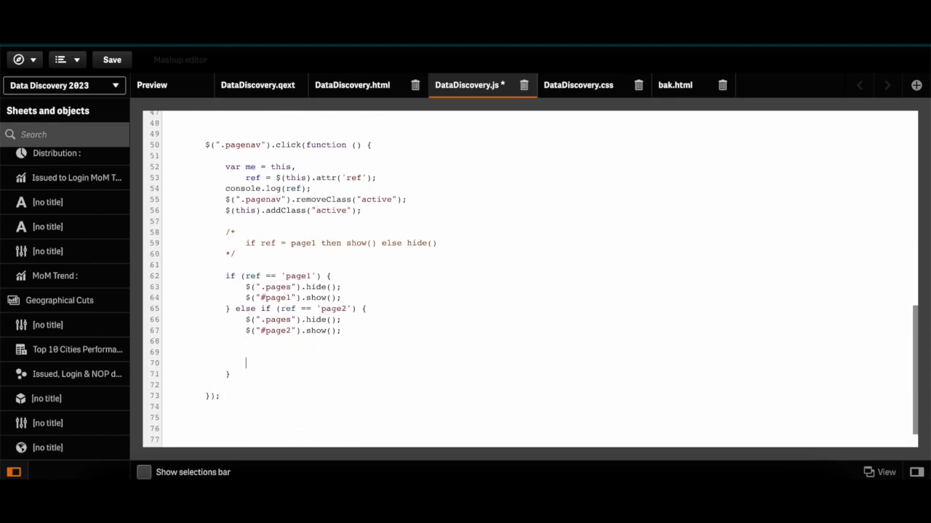
Paste the page2obj getObject calls into the page2 branch and move the page1obj calls into the page1 branch.
{"action": "type", "text": "app.getObject('page2obj4','AsrpTcw');"}
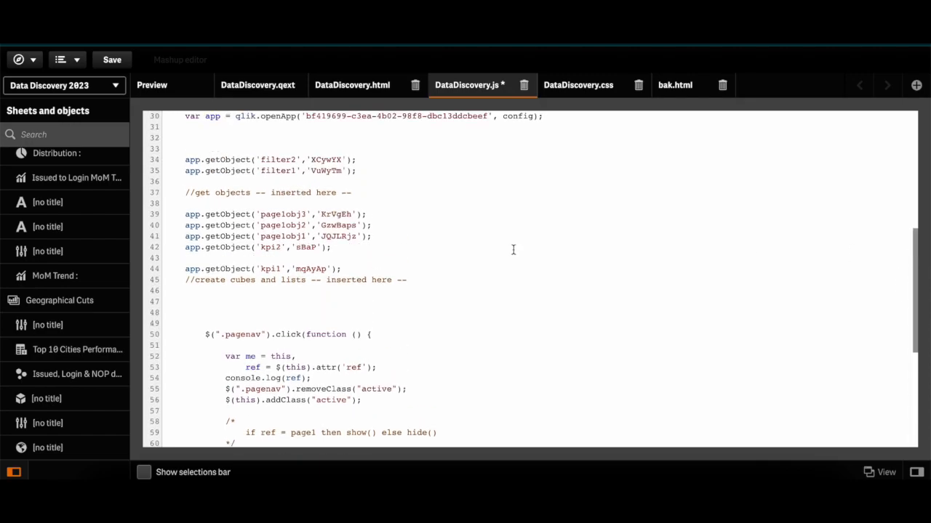
{"action": "left_click_drag", "start_coordinate": [186, 213], "coordinate": [371, 236]}
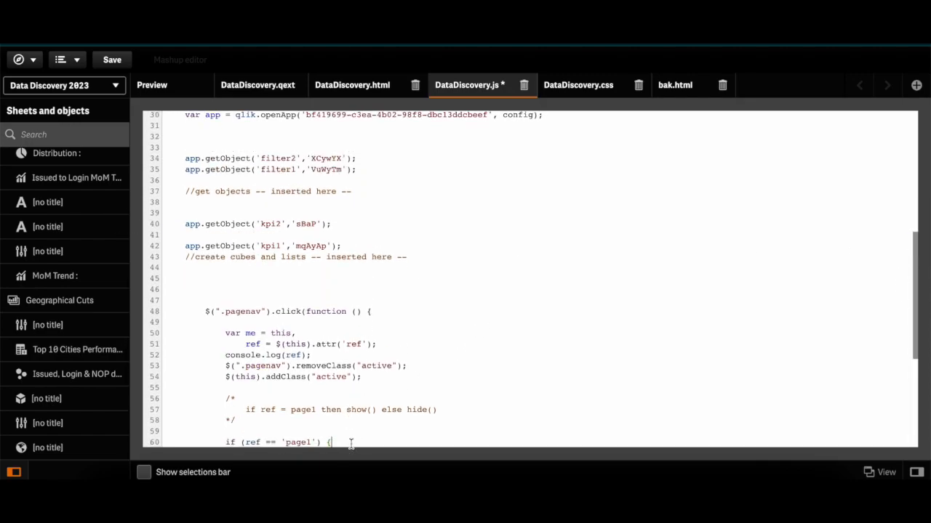
{"action": "scroll", "scroll_direction": "down", "scroll_amount": 3}
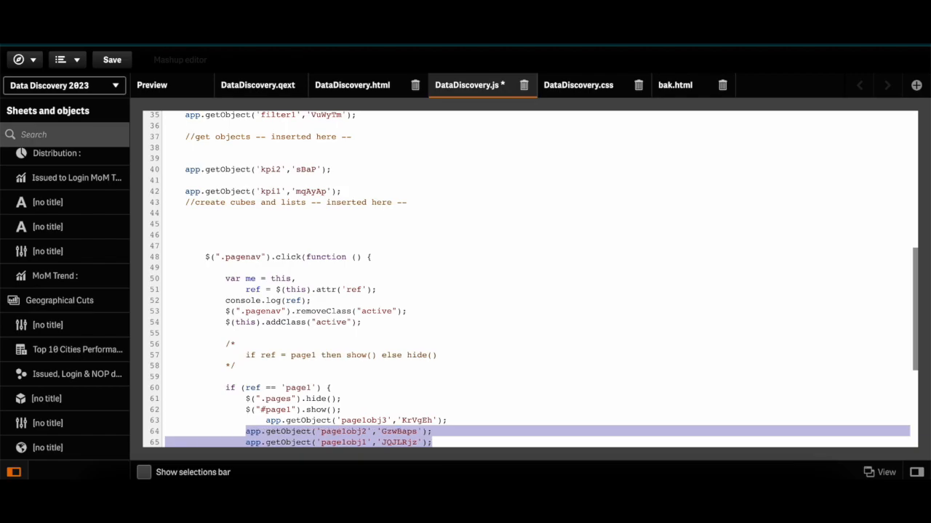
{"action": "left_click", "coordinate": [270, 183]}
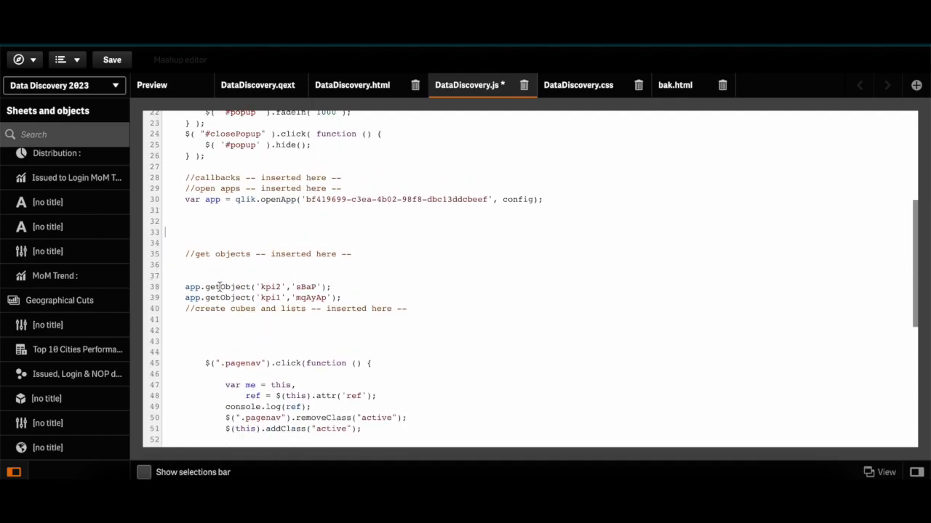
Add the filter2 and filter1 getObject calls after the kpi lines and $("#filter2").show(); in the page2 branch.
{"action": "type", "text": "app.getObject('filter2','XCywYX');"}
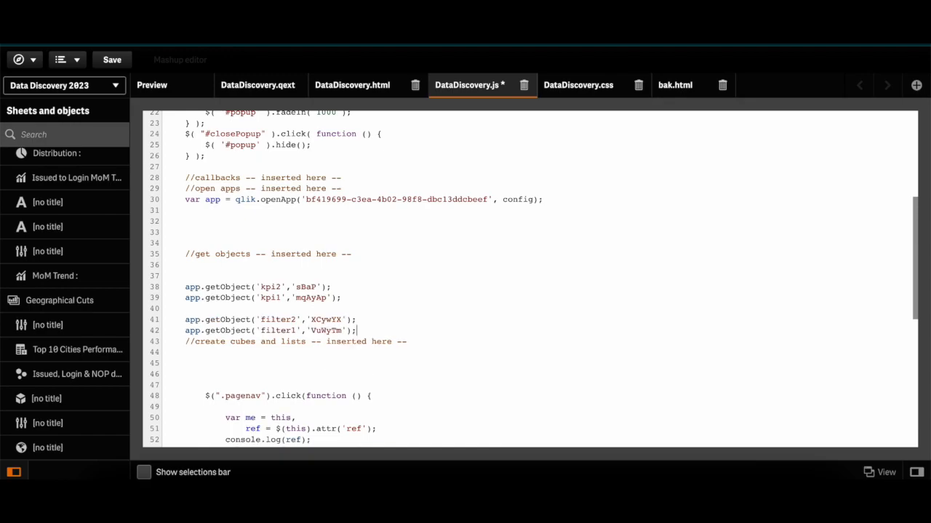
{"action": "key", "text": "Enter"}
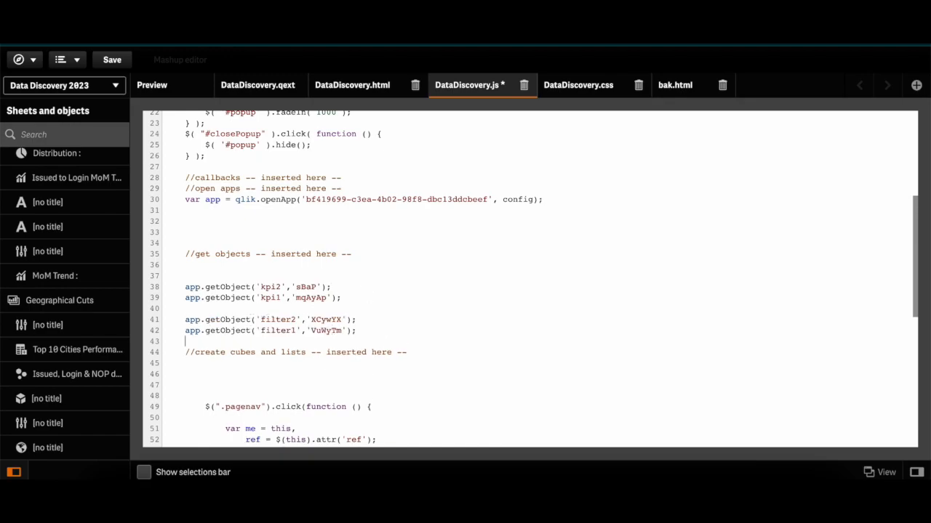
{"action": "double_click", "coordinate": [278, 320]}
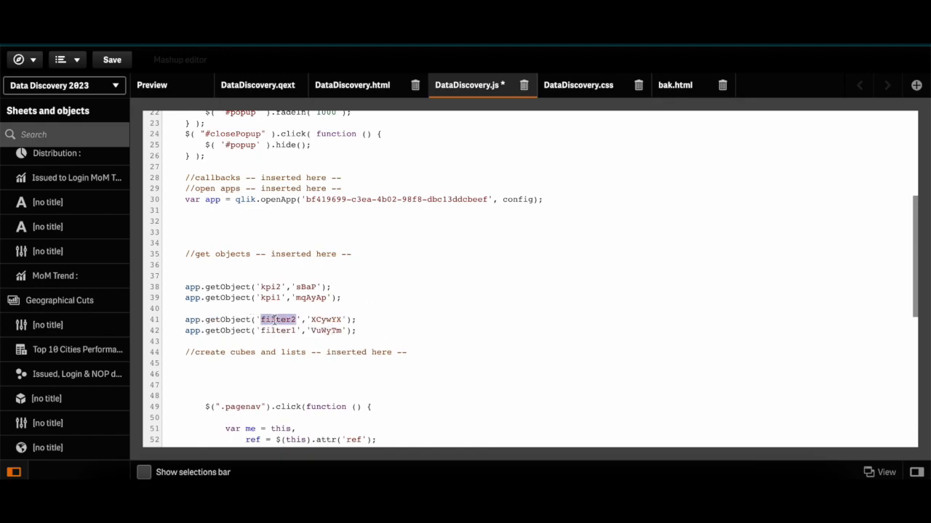
{"action": "scroll", "scroll_direction": "down", "scroll_amount": 3}
{"action": "type", "text": "$(\"#"}
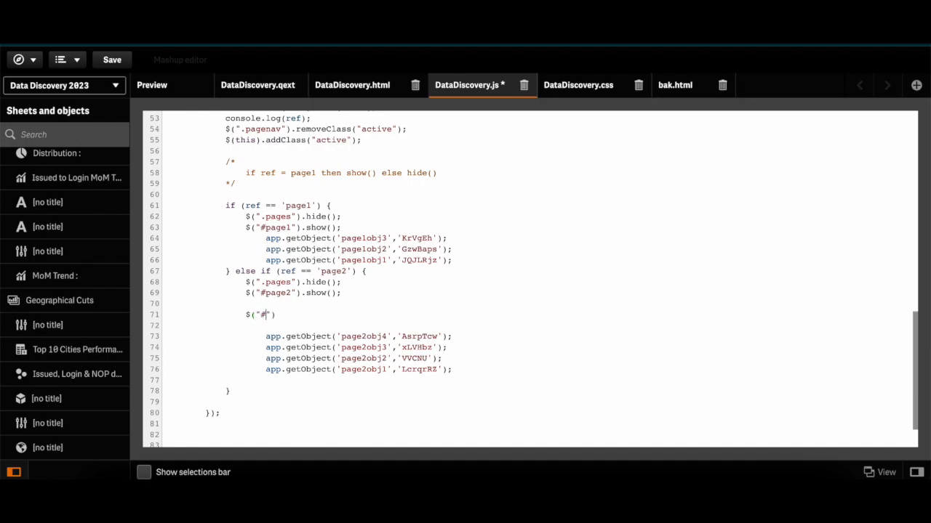
{"action": "type", "text": "filter2\")"}
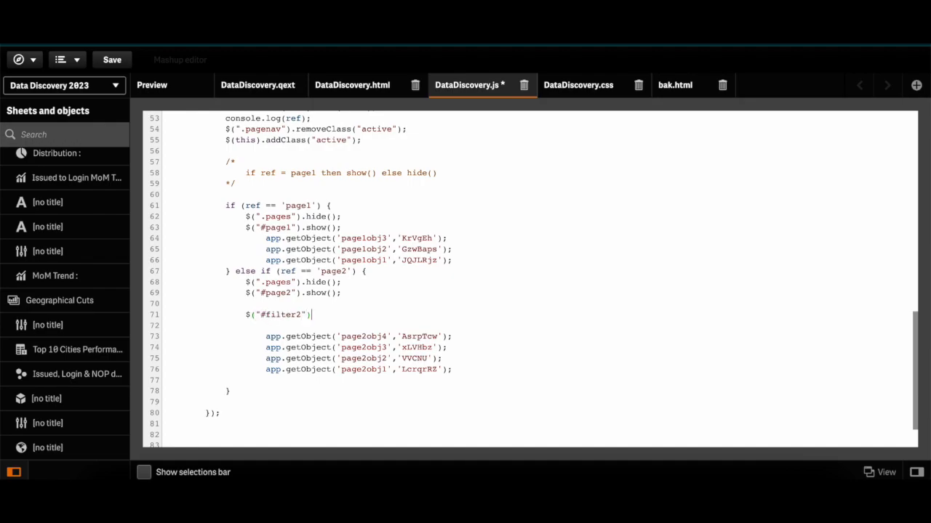
{"action": "type", "text": ".sh"}
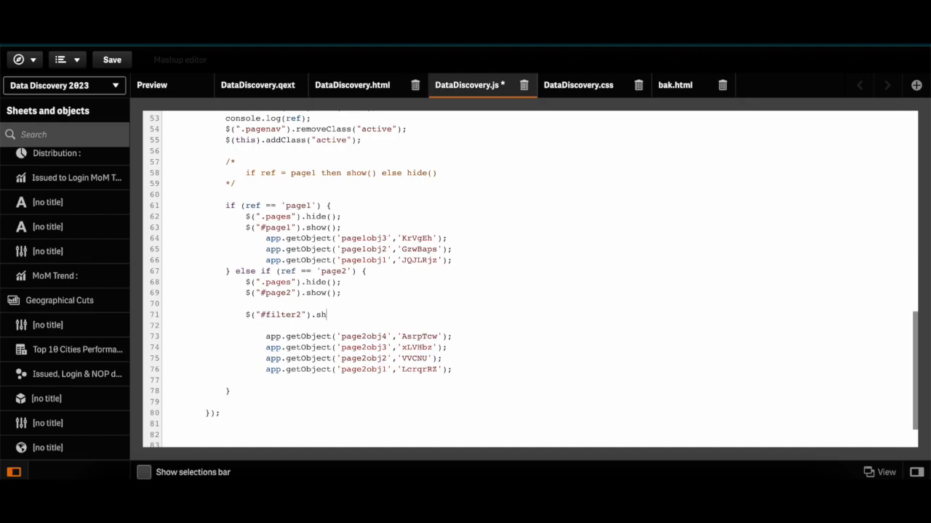
{"action": "type", "text": "ow();"}
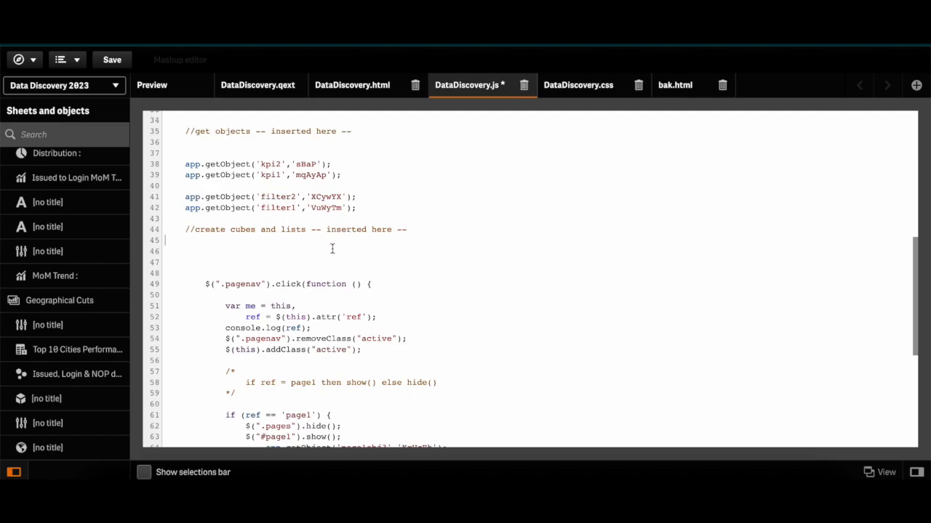
Add $("#filter2").show(); under the '//create cubes and lists' comment and preview the mashup.
{"action": "type", "text": "$(\"#filter2\").show();"}
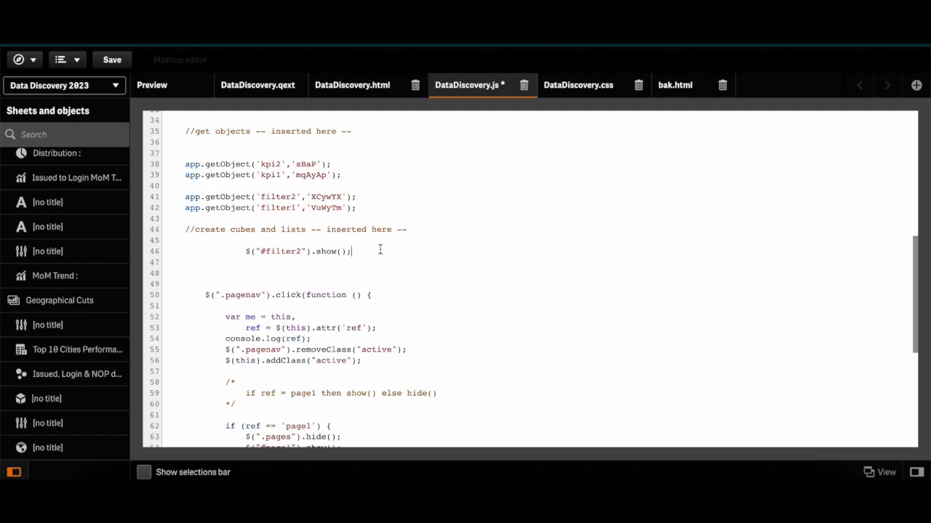
{"action": "left_click", "coordinate": [151, 85]}
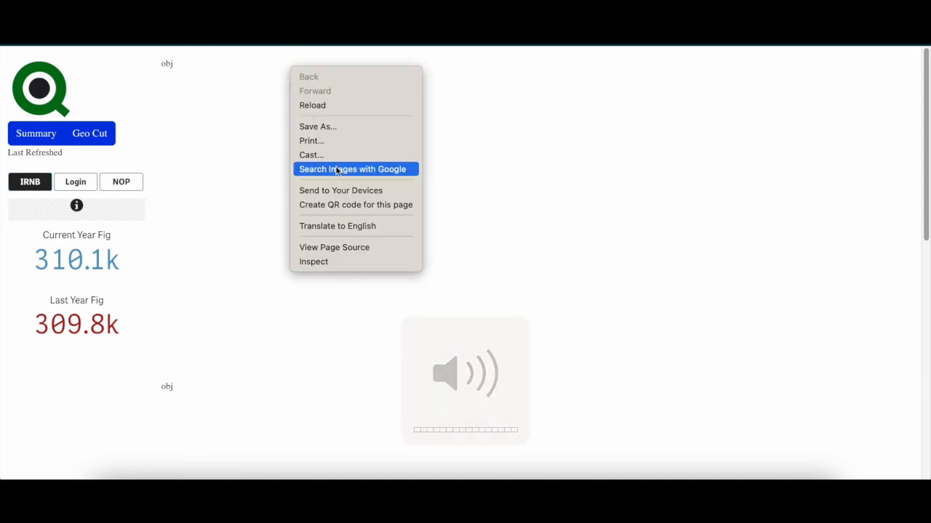
Inspect the page, load the Summary tab's Distribution and MoM Trend charts, then close DevTools.
{"action": "left_click", "coordinate": [314, 261]}
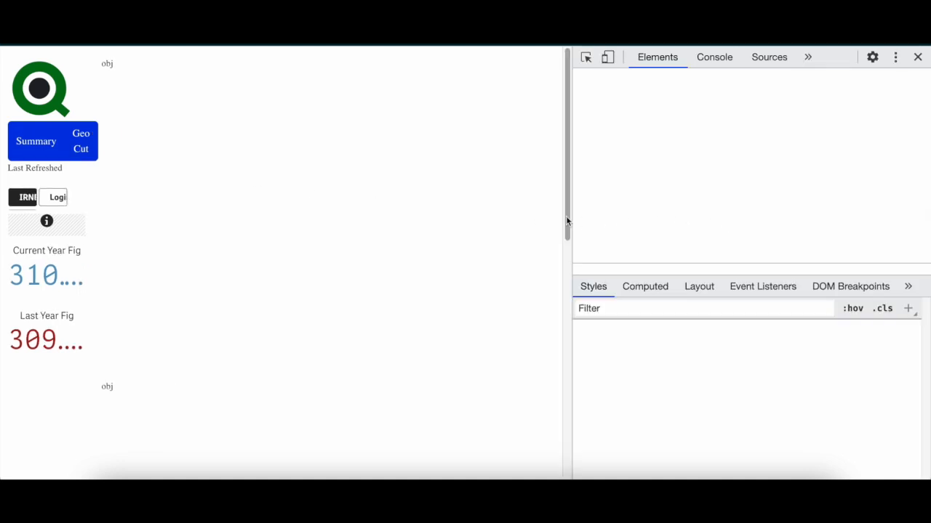
{"action": "left_click", "coordinate": [714, 57]}
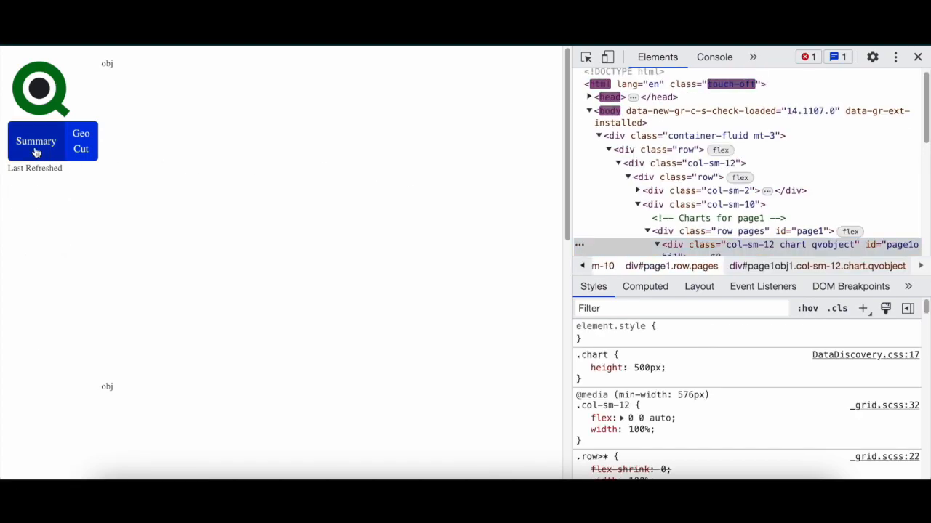
{"action": "left_click", "coordinate": [35, 141]}
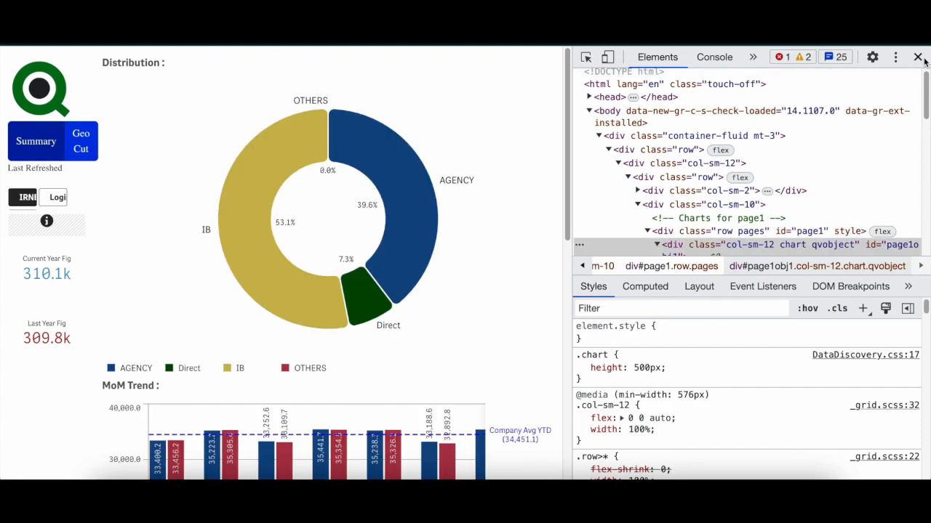
{"action": "left_click", "coordinate": [918, 57]}
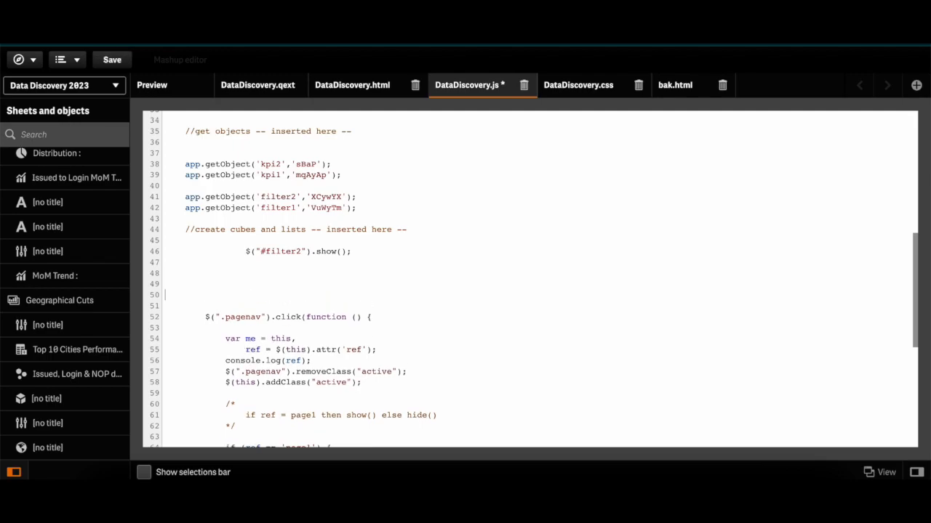
Define function page1(){ ... } above $('.pagenav').click holding the three page1obj getObject calls.
{"action": "type", "text": "funct"}
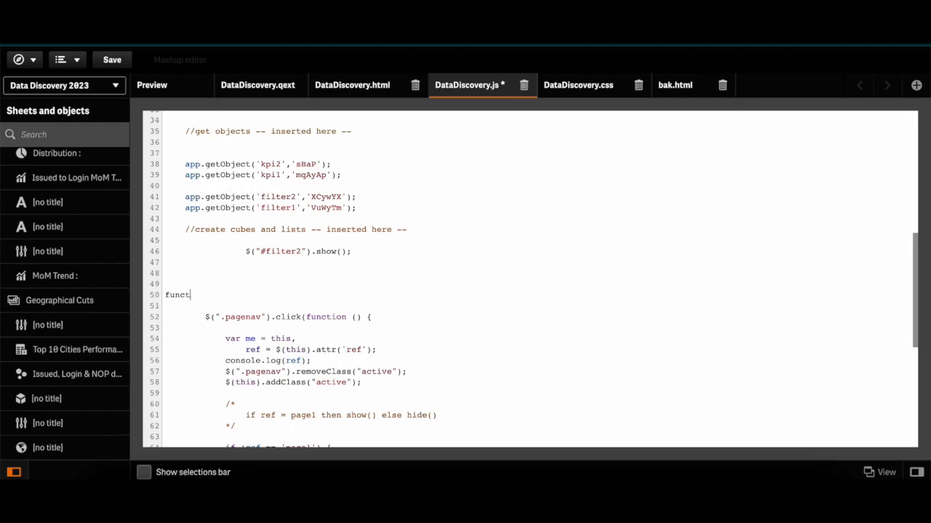
{"action": "type", "text": "io"}
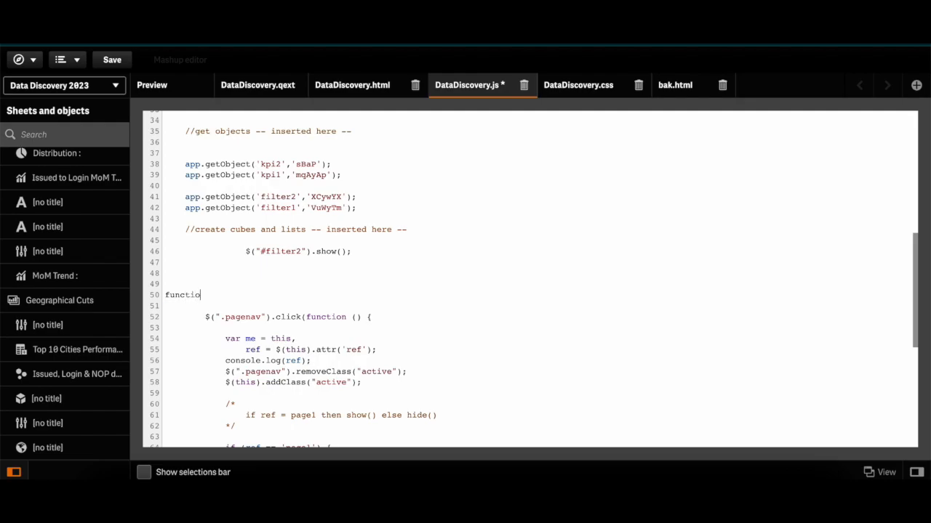
{"action": "type", "text": "n()"}
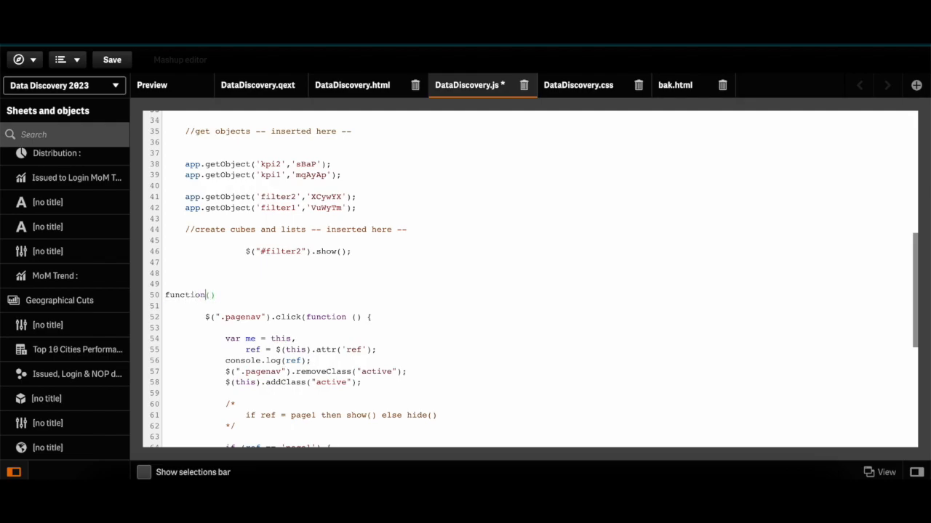
{"action": "type", "text": "page1"}
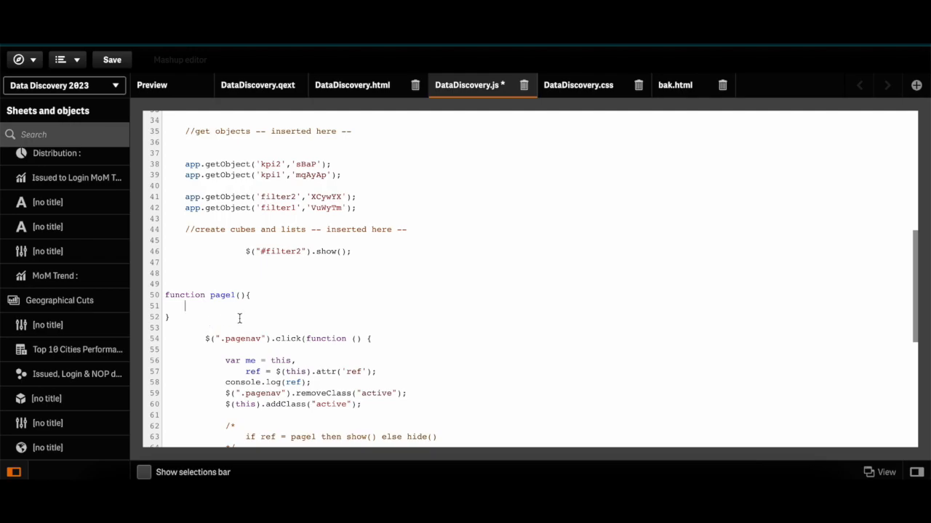
{"action": "scroll", "scroll_direction": "down", "scroll_amount": 3}
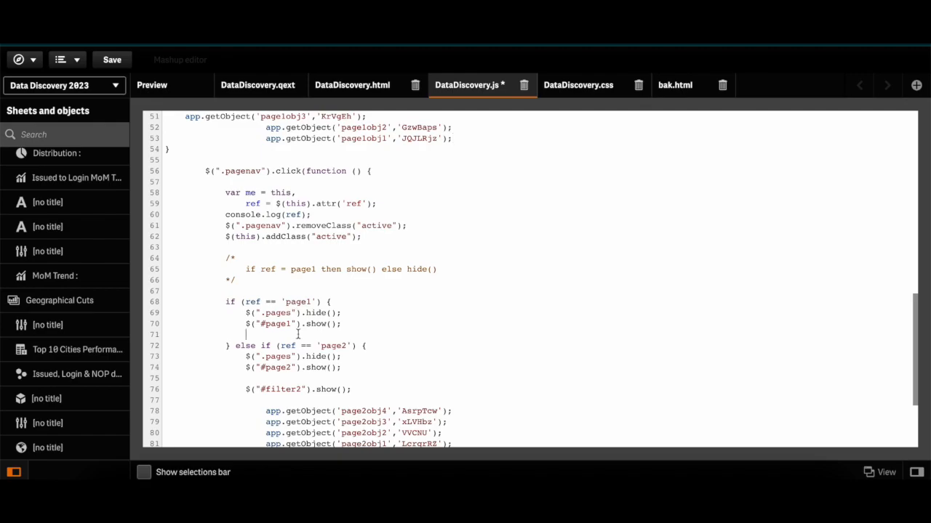
Add a 'page1();' call below the page1 function block and save the script with Ctrl+S.
{"action": "type", "text": "page1();"}
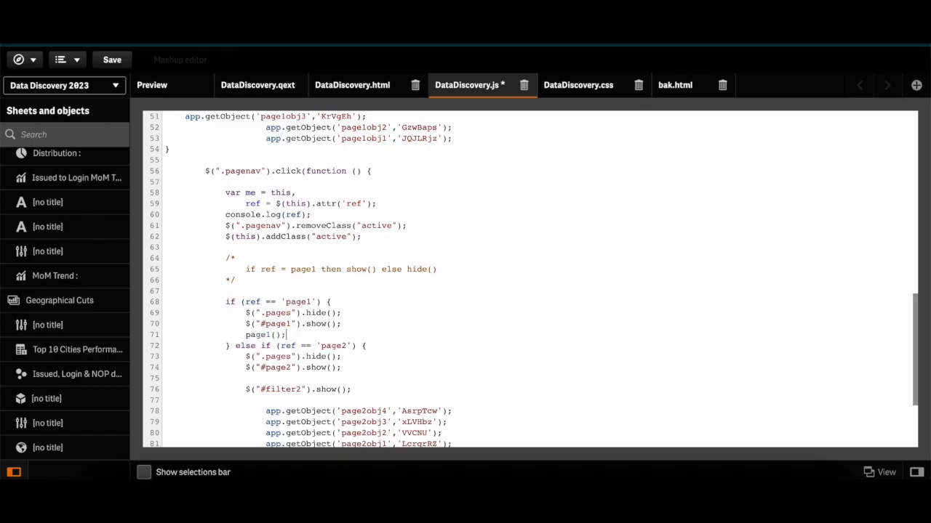
{"action": "double_click", "coordinate": [259, 334]}
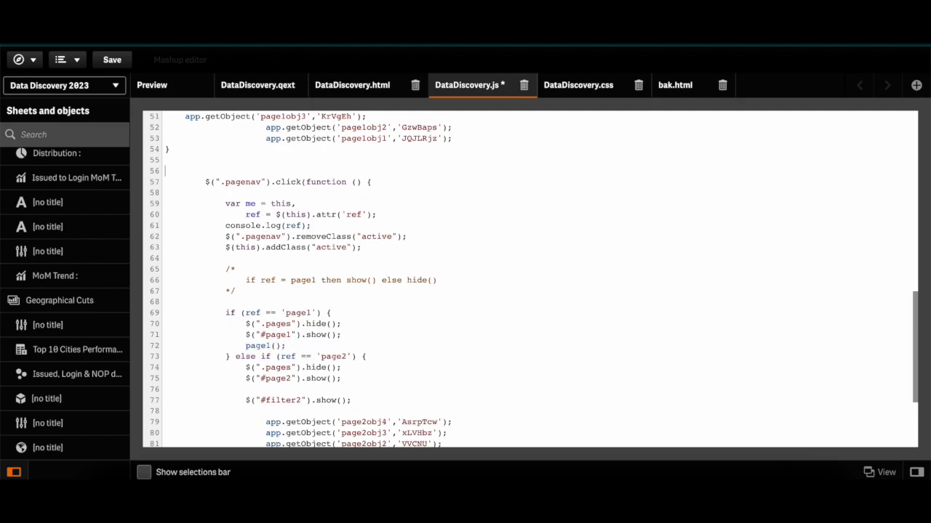
{"action": "type", "text": "page1();"}
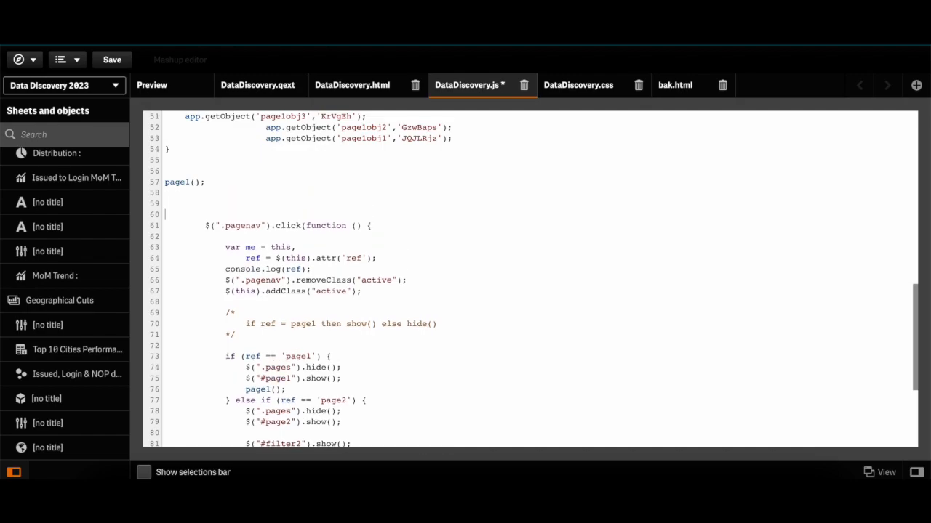
{"action": "type", "text": "s"}
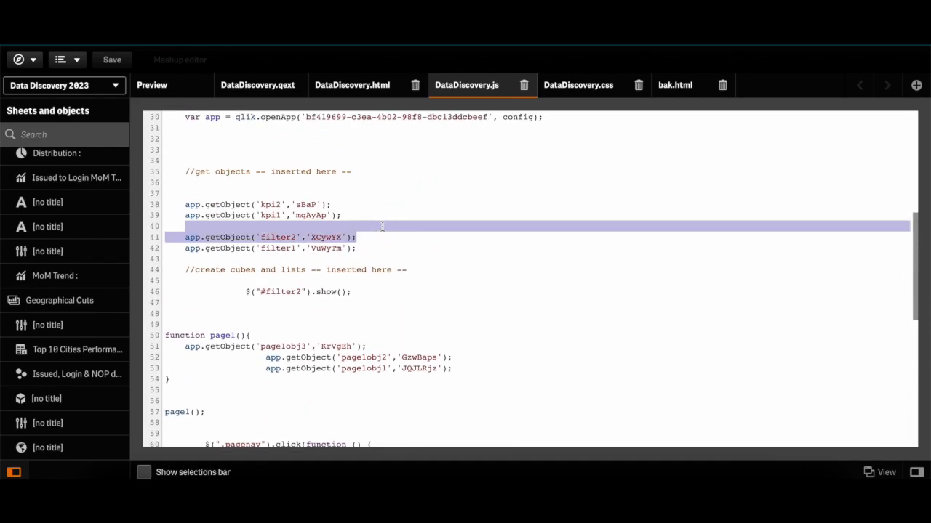
Move the filter2 getObject line from startup into the page2 branch.
{"action": "key", "text": "Delete"}
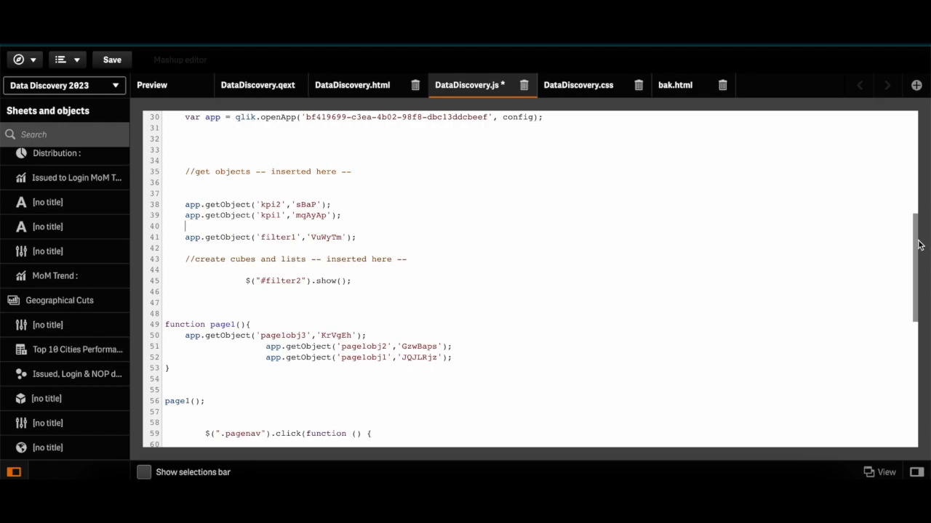
{"action": "scroll", "scroll_direction": "down", "scroll_amount": 3}
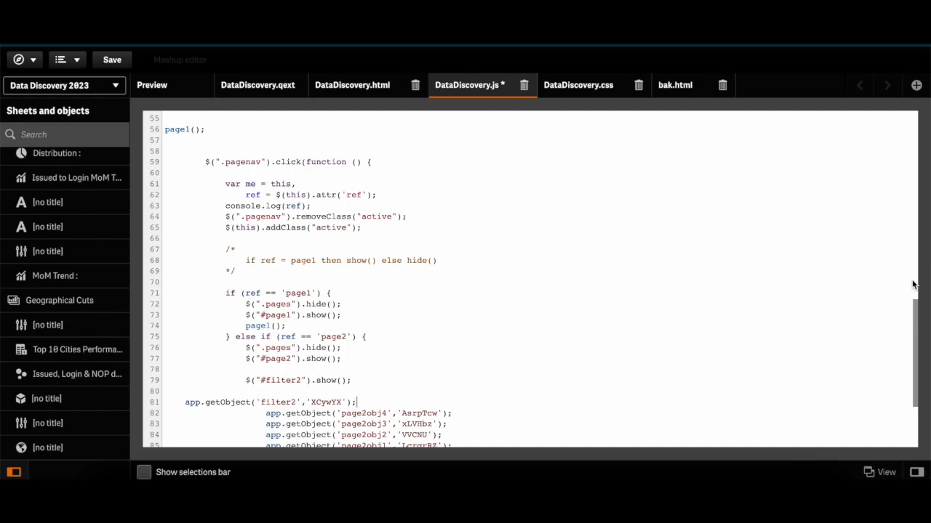
{"action": "scroll", "scroll_direction": "down", "scroll_amount": 3}
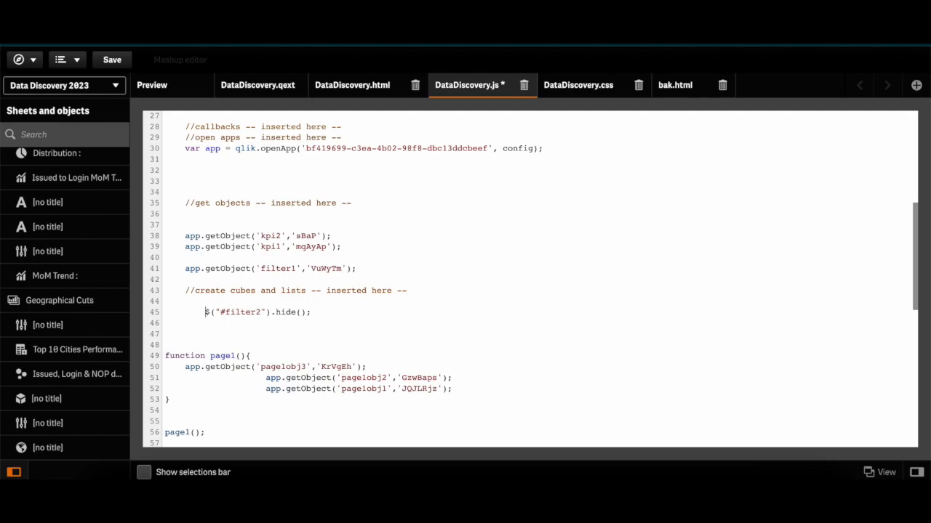
{"action": "left_click", "coordinate": [112, 60]}
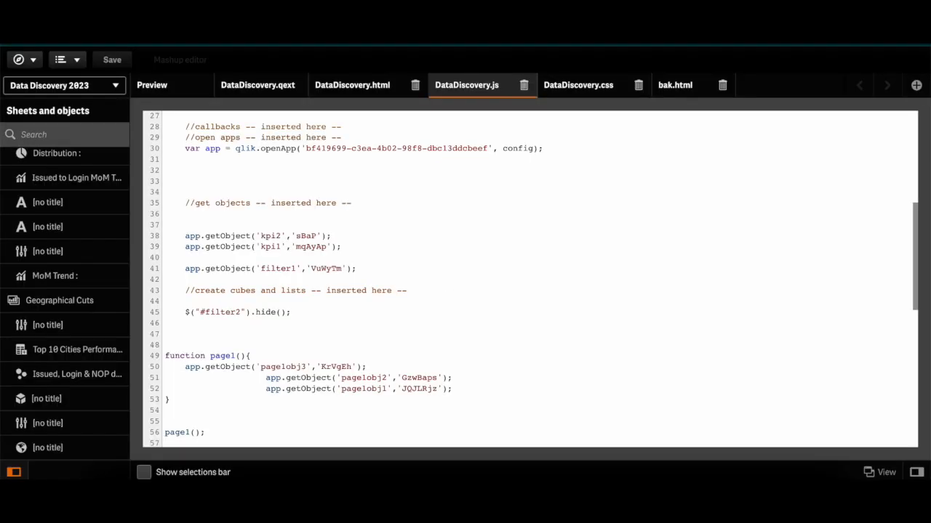
Change the startup show() to $("#filter2").hide(); and repeat it inside page1(), then preview.
{"action": "triple_click", "coordinate": [238, 312]}
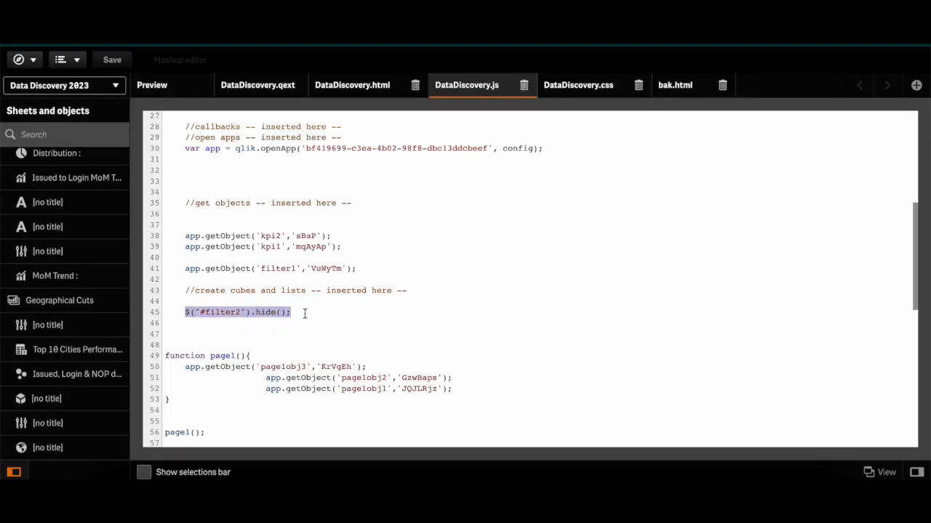
{"action": "left_click", "coordinate": [465, 390]}
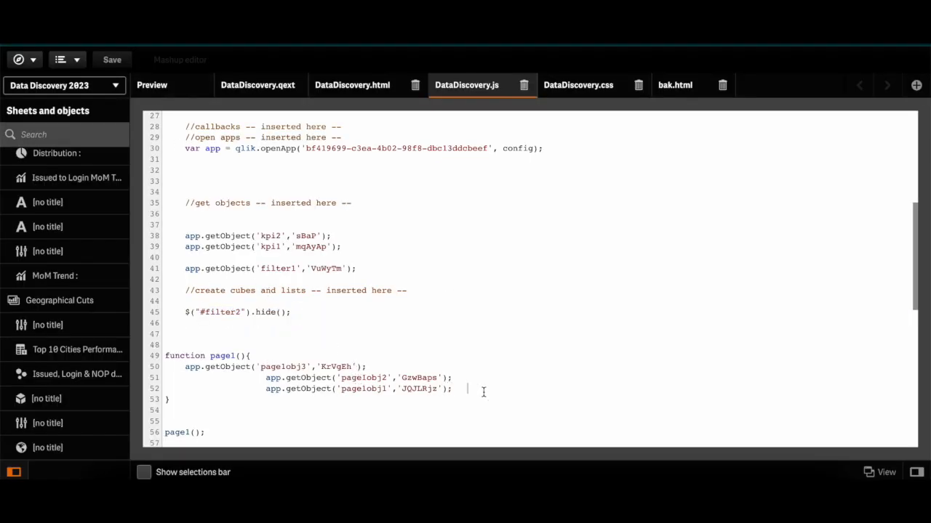
{"action": "type", "text": "$(\"#filter2\").hide();"}
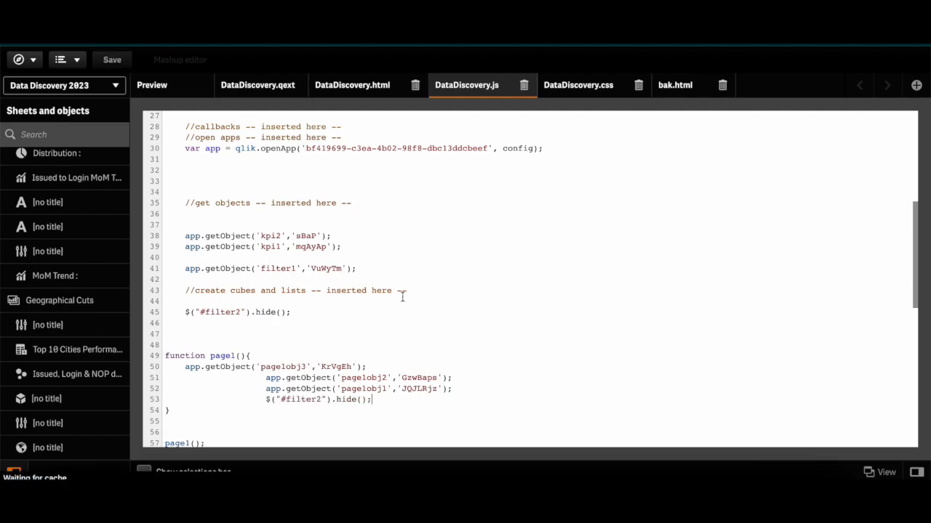
{"action": "left_click", "coordinate": [152, 85]}
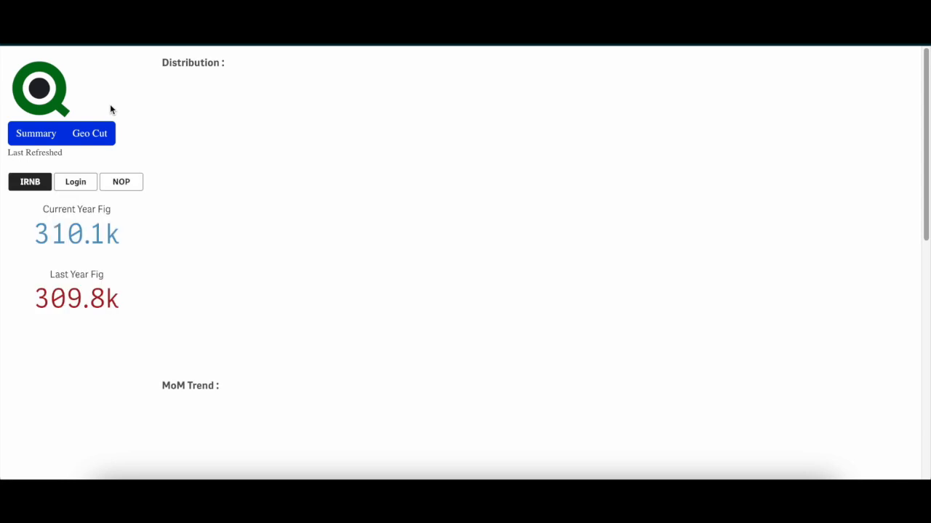
Switch between Summary and Geo Cut, show the NOP figures, and return to the Dev Hub editor.
{"action": "left_click", "coordinate": [90, 134]}
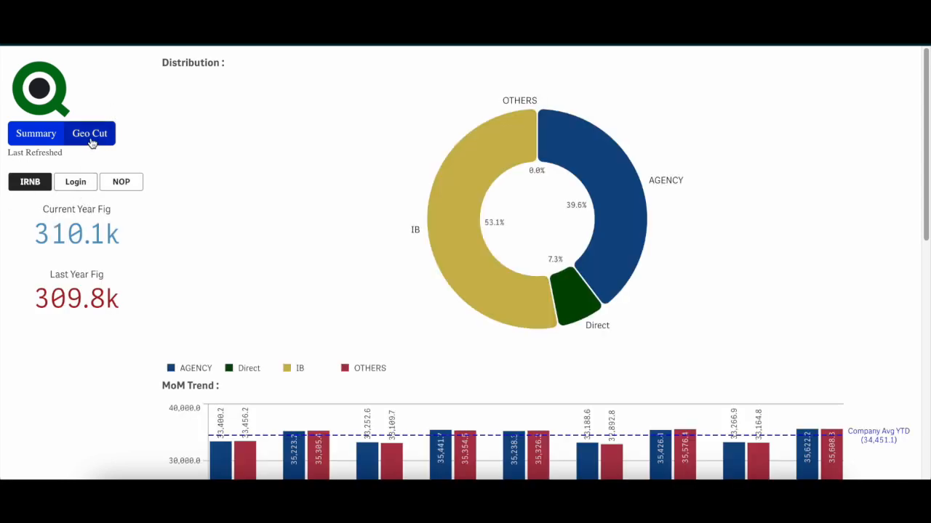
{"action": "left_click", "coordinate": [90, 133]}
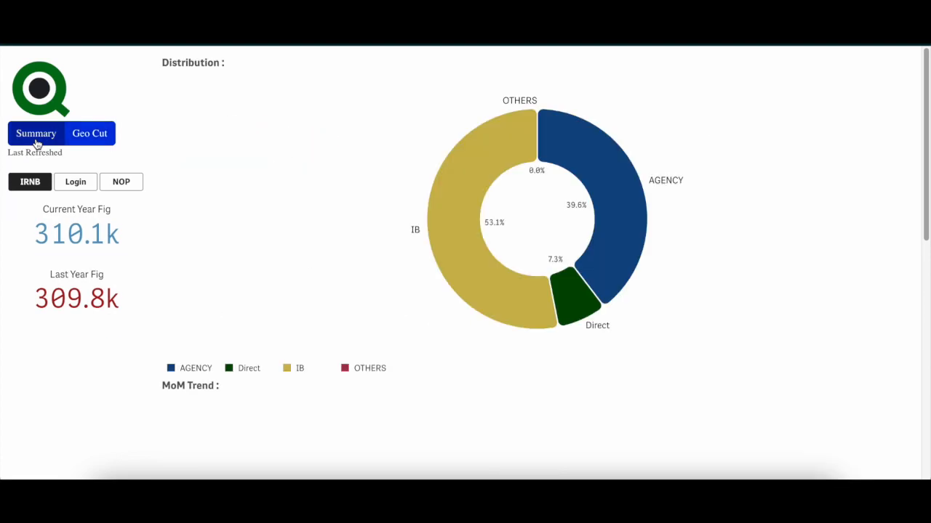
{"action": "left_click", "coordinate": [121, 182]}
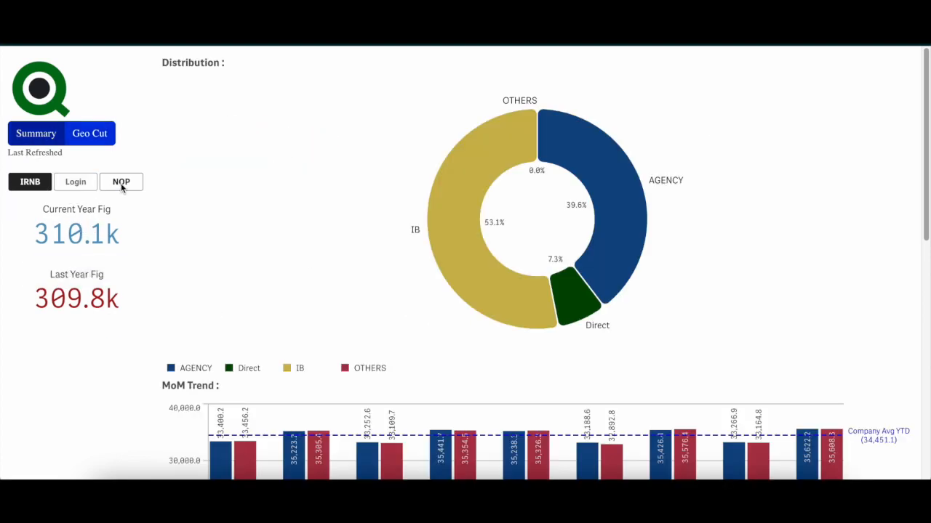
{"action": "left_click", "coordinate": [121, 182]}
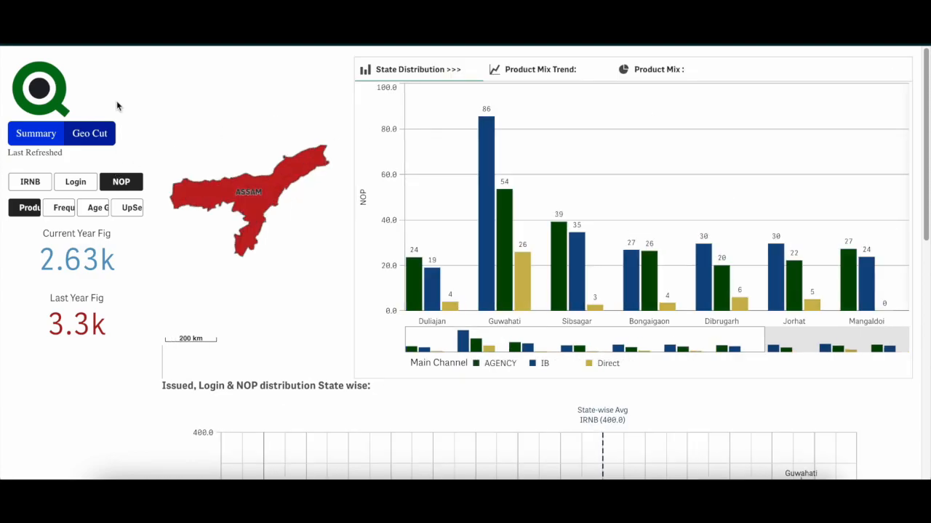
{"action": "mouse_move", "coordinate": [110, 67]}
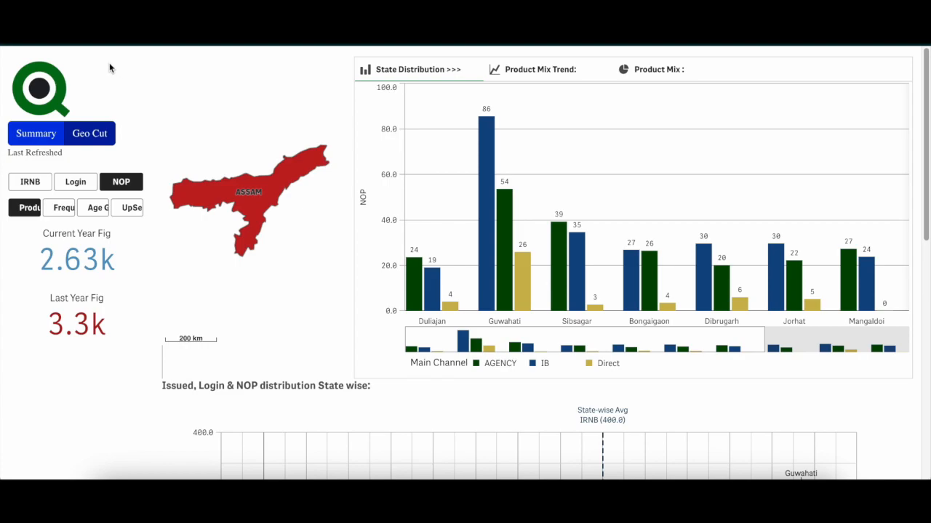
{"action": "mouse_move", "coordinate": [108, 67]}
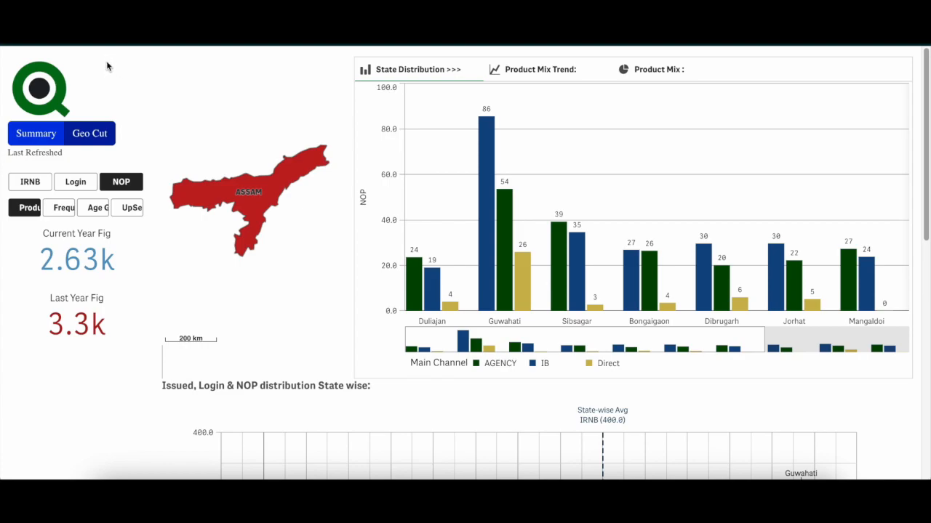
{"action": "mouse_move", "coordinate": [106, 76]}
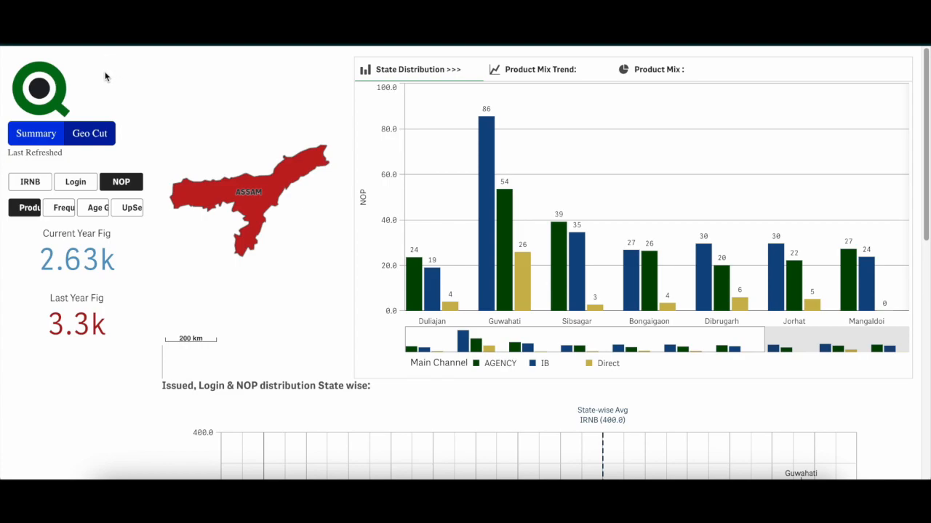
{"action": "left_click", "coordinate": [35, 133]}
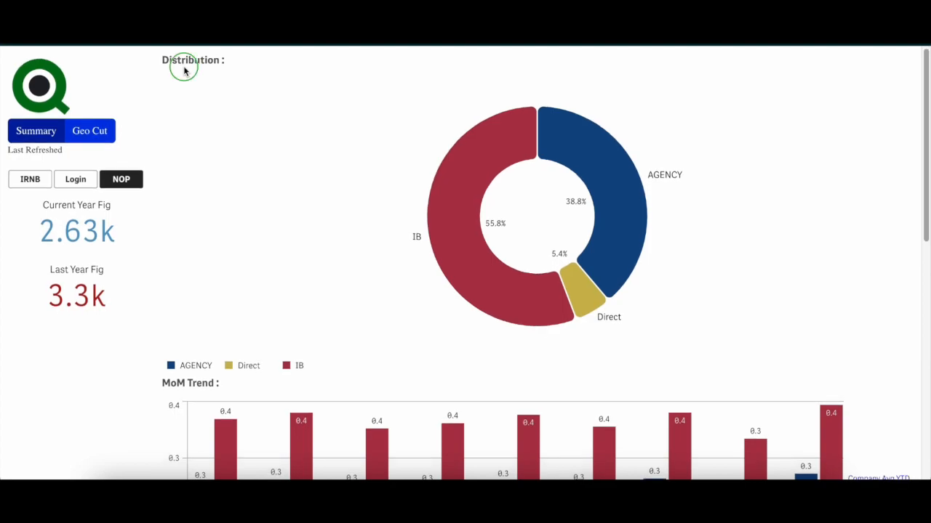
{"action": "scroll", "scroll_direction": "down", "scroll_amount": 3}
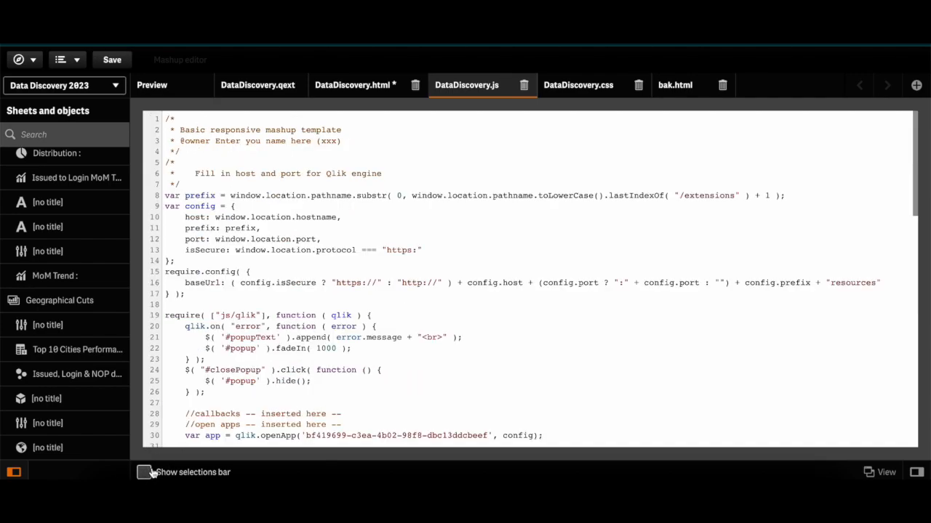
Tick 'Show selections bar', check the CurrentSelections div in DataDiscovery.html, and preview the 'No selections applied' strip.
{"action": "left_click", "coordinate": [350, 85]}
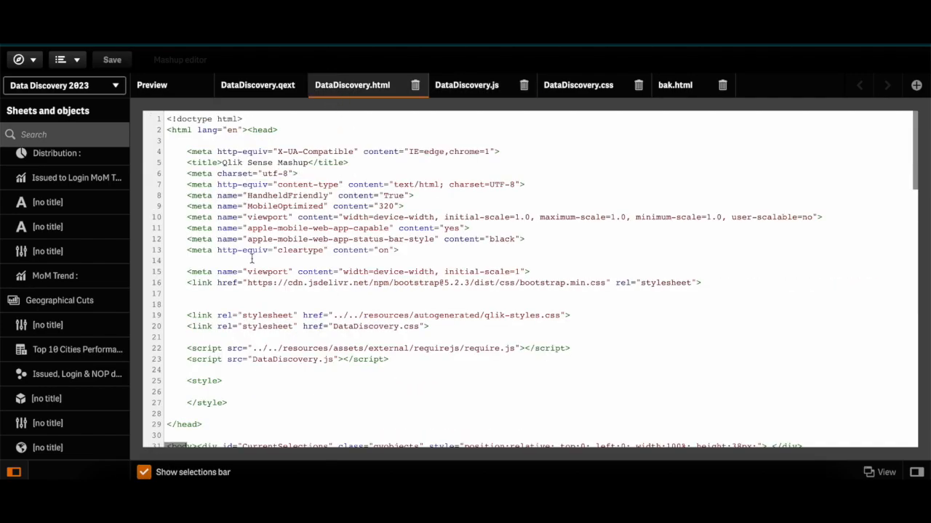
{"action": "scroll", "scroll_direction": "down", "scroll_amount": 3}
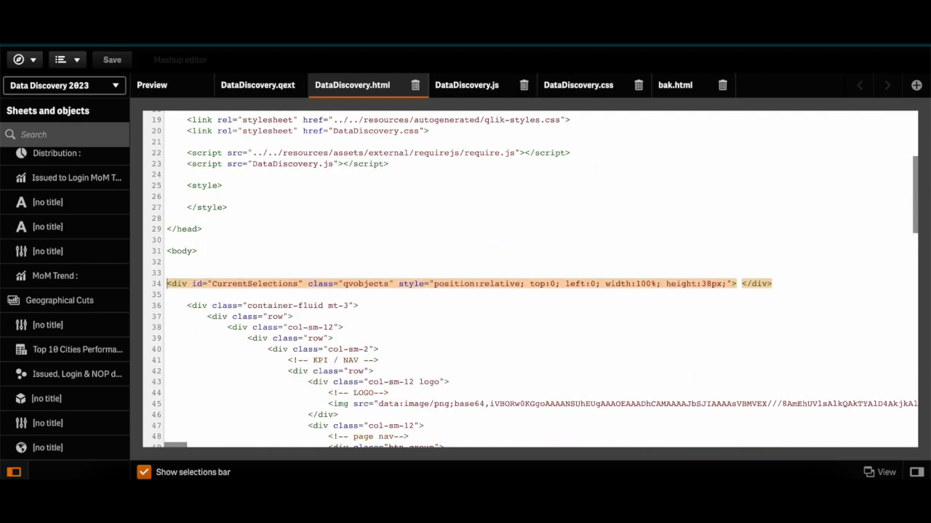
{"action": "left_click", "coordinate": [151, 84]}
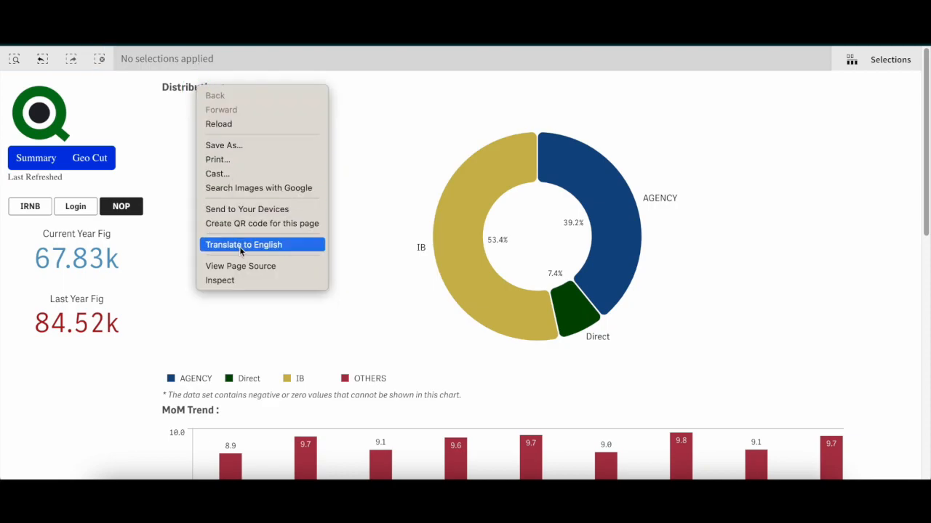
Inspect the Distribution chart's header element and review its CSS rules in DevTools.
{"action": "left_click", "coordinate": [220, 281]}
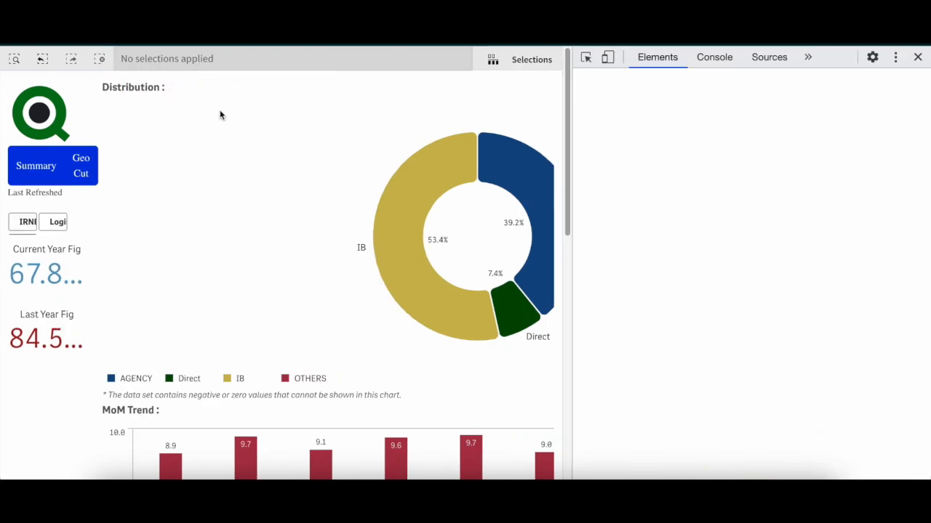
{"action": "left_click", "coordinate": [587, 57]}
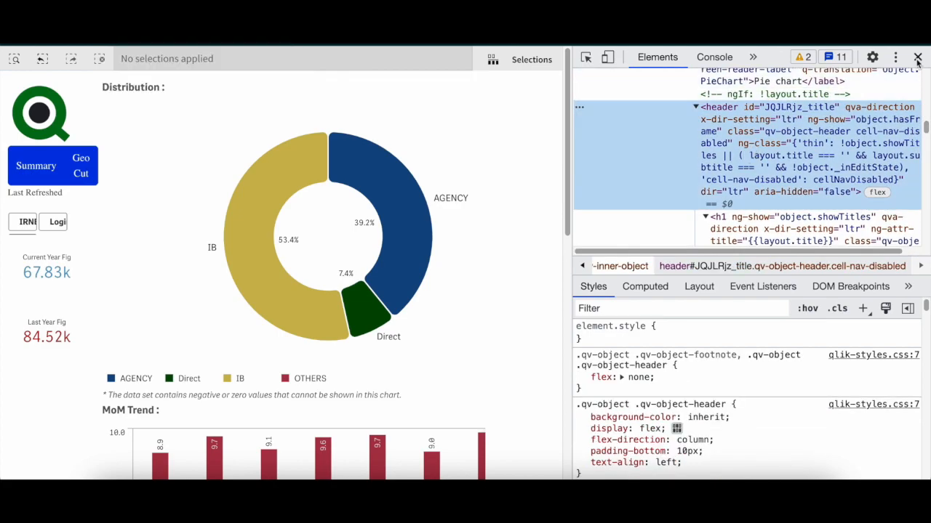
{"action": "mouse_move", "coordinate": [917, 57]}
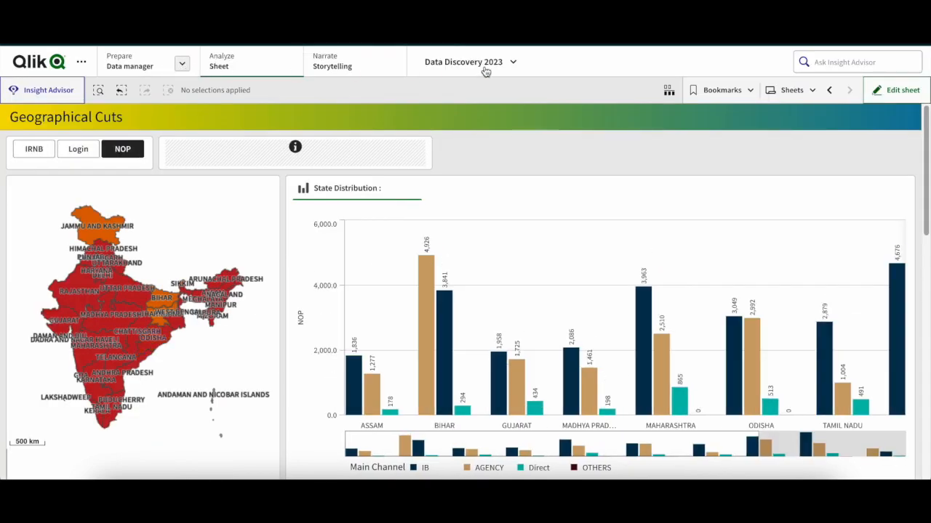
{"action": "left_click", "coordinate": [483, 61]}
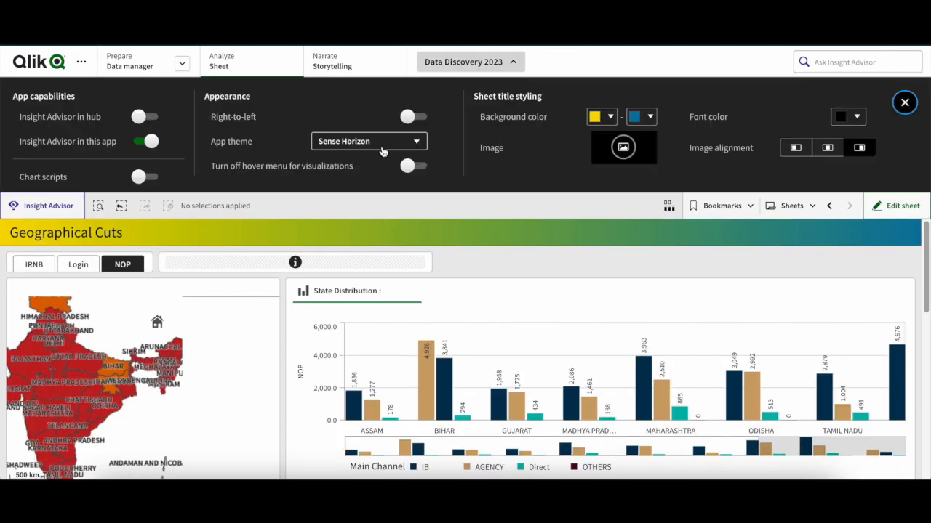
{"action": "left_click", "coordinate": [369, 141]}
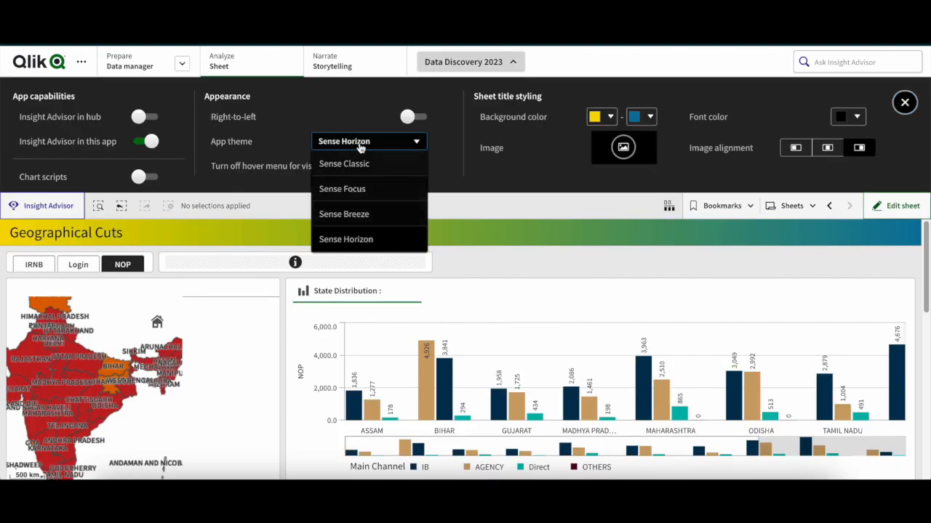
{"action": "mouse_move", "coordinate": [293, 87]}
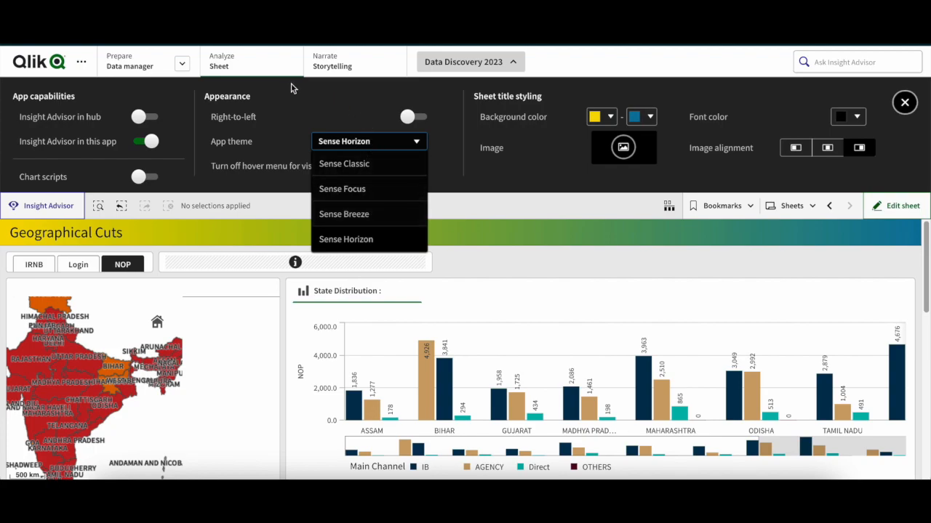
{"action": "left_click", "coordinate": [904, 102]}
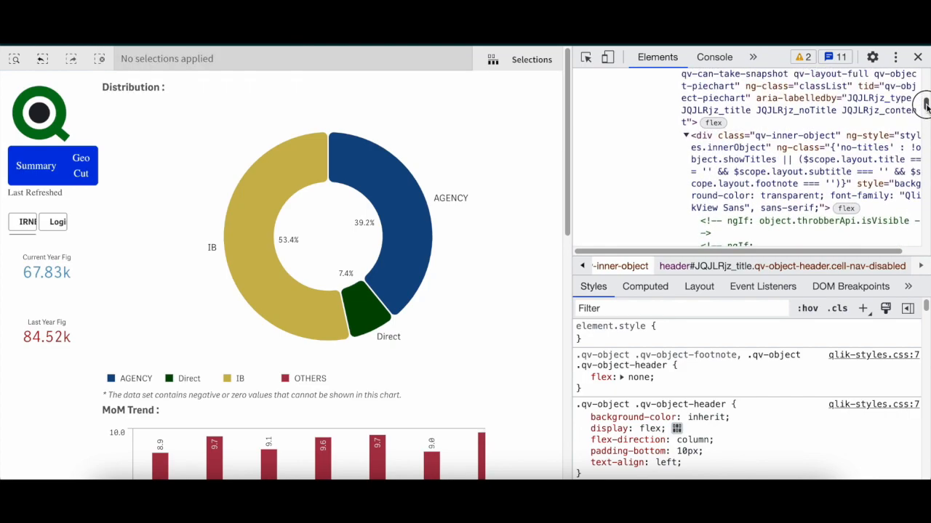
{"action": "mouse_move", "coordinate": [779, 157]}
{"action": "type", "text": "1px solid #"}
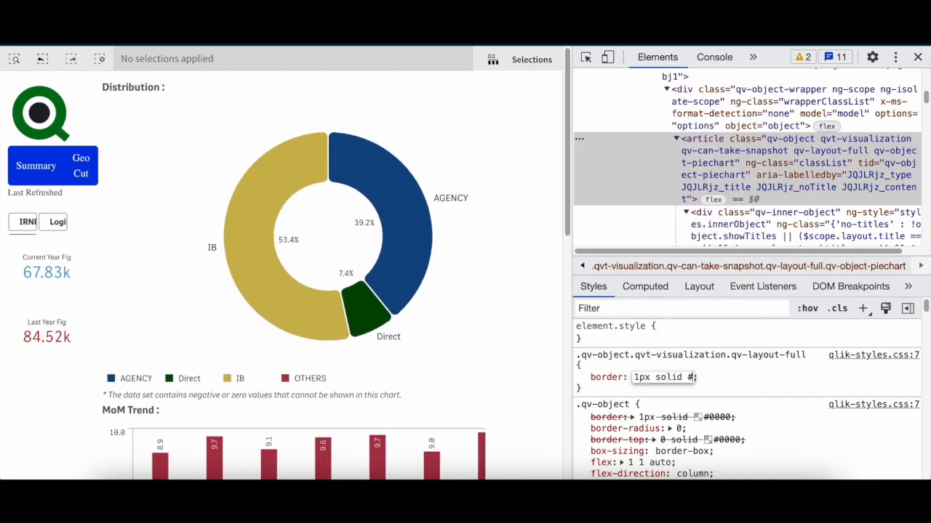
Give the qv-layout-full visualization article a border: 1px solid in the Styles pane.
{"action": "left_click", "coordinate": [582, 378]}
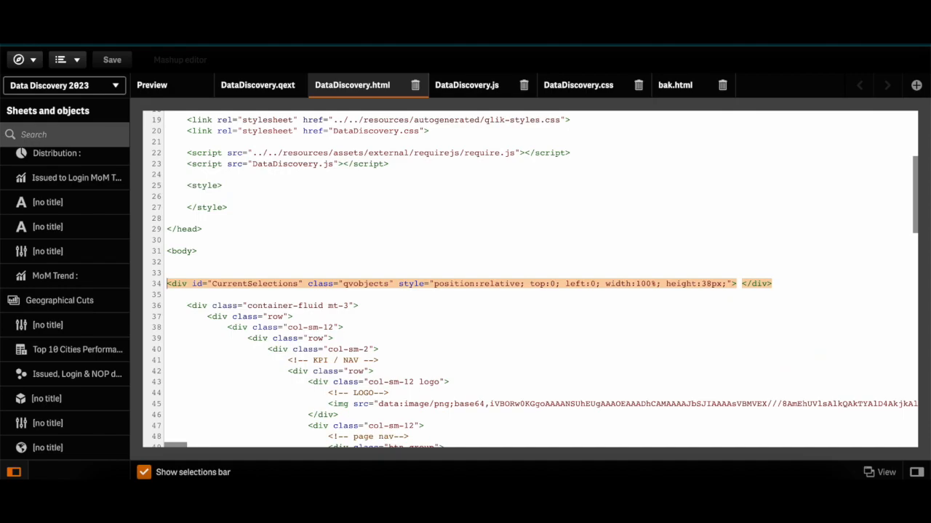
Start a .qv-object.qvt-visualization.qv-layout-full border rule in DataDiscovery.css.
{"action": "left_click", "coordinate": [578, 84]}
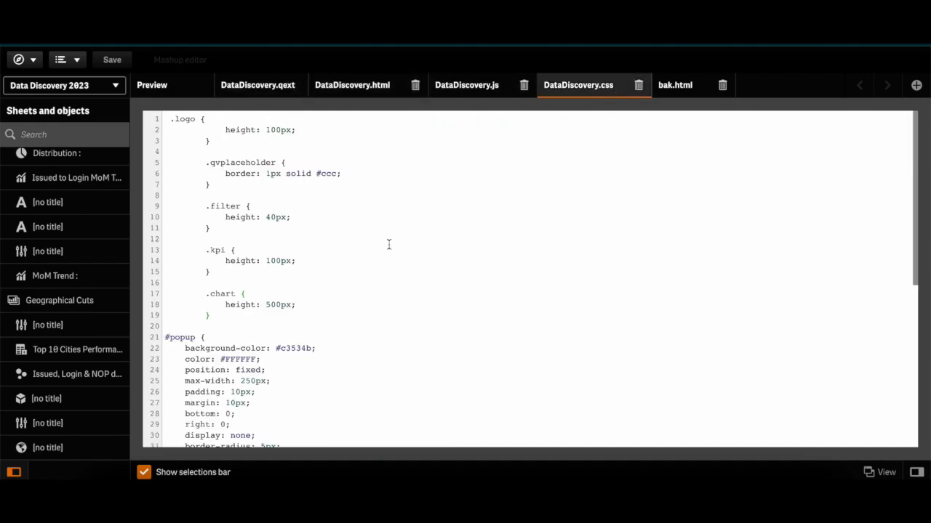
{"action": "type", "text": ".qv-object.qvt-visualization.qv-layout-full {"}
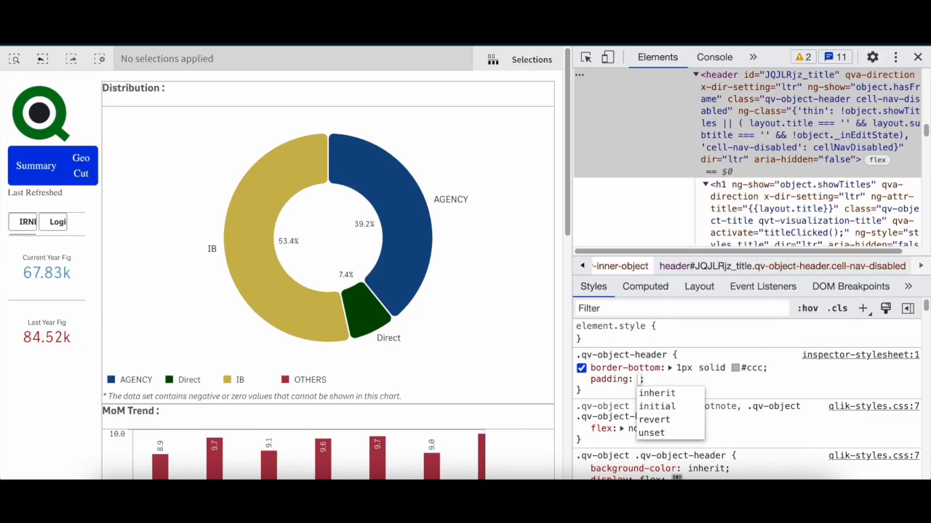
Give .qv-object-header zero padding and margin with !important, plus a 5px left margin.
{"action": "type", "text": "0px"}
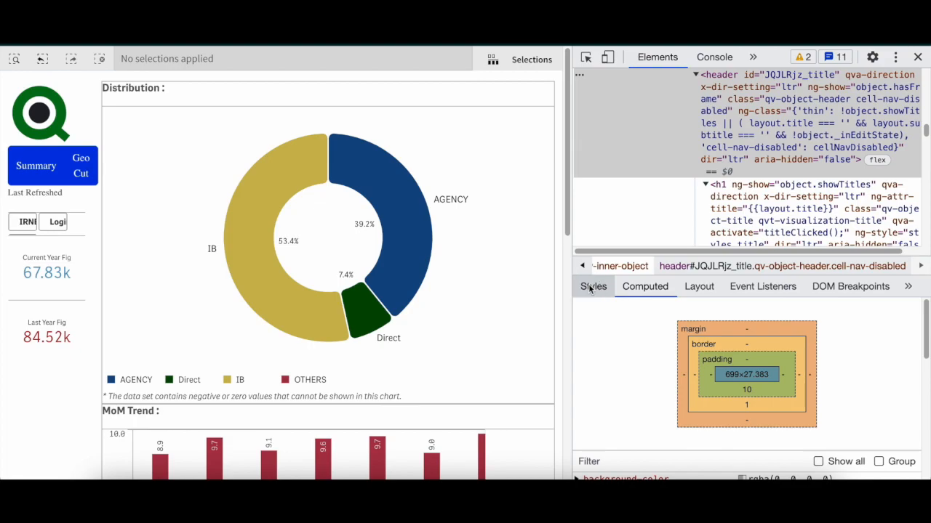
{"action": "left_click", "coordinate": [593, 287]}
{"action": "type", "text": "margin-left: ;"}
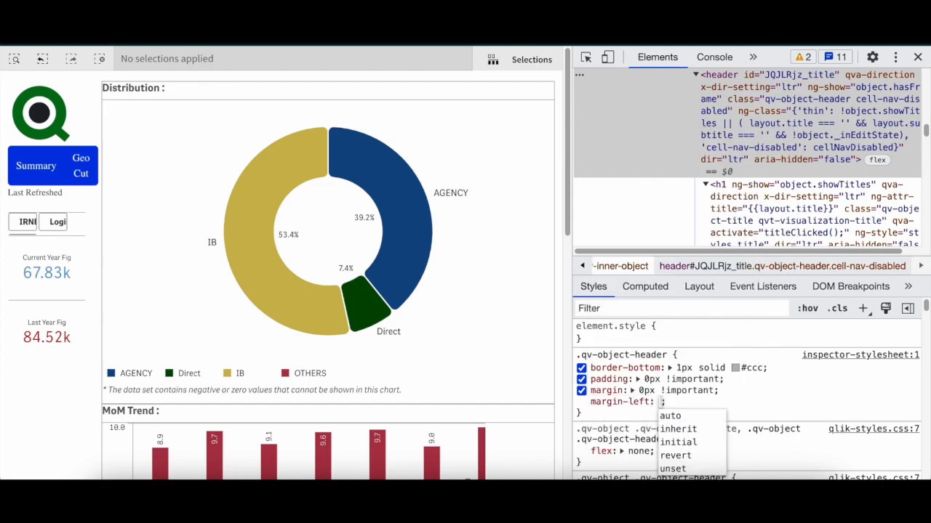
{"action": "type", "text": "5"}
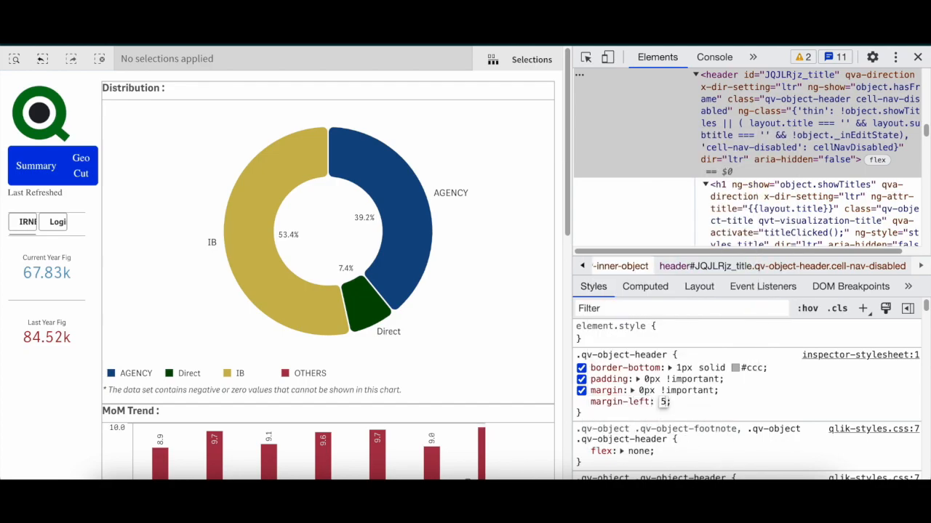
{"action": "type", "text": "px !important"}
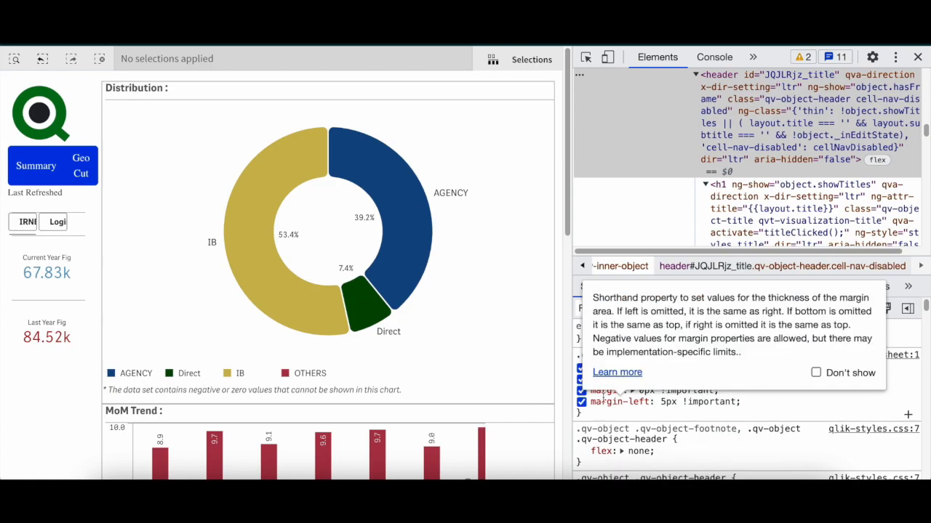
{"action": "left_click", "coordinate": [582, 401]}
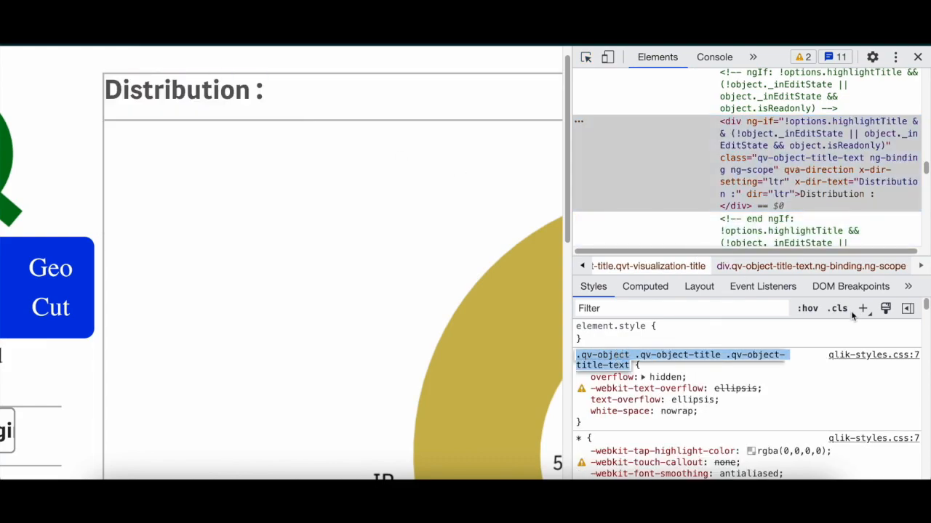
Add a title-text rule with margin-left, trying 8px and 10px before settling on 5px.
{"action": "left_click", "coordinate": [864, 308]}
{"action": "type", "text": "margin-left: ;"}
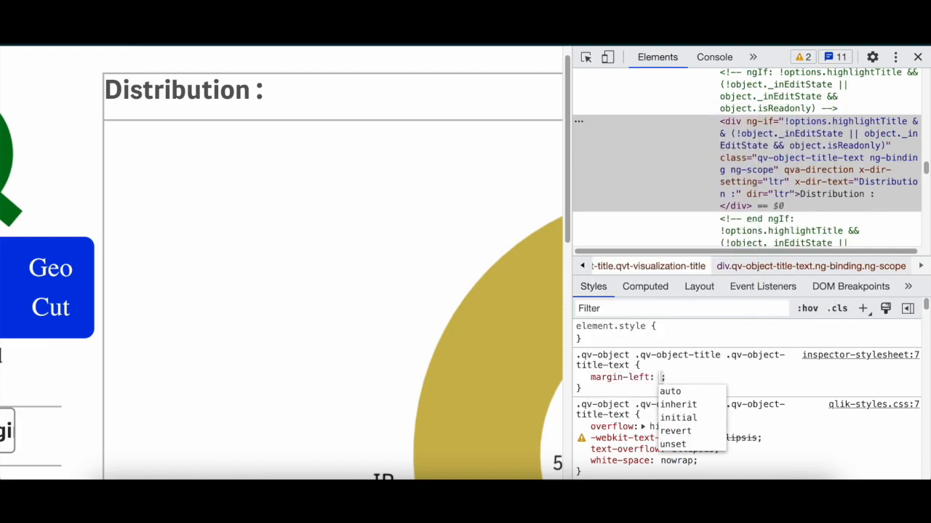
{"action": "type", "text": "5px"}
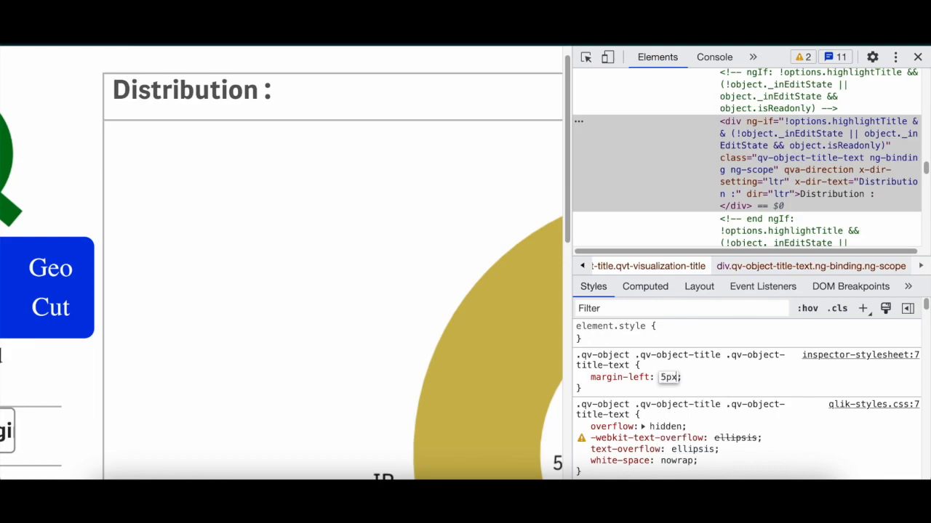
{"action": "type", "text": "8px"}
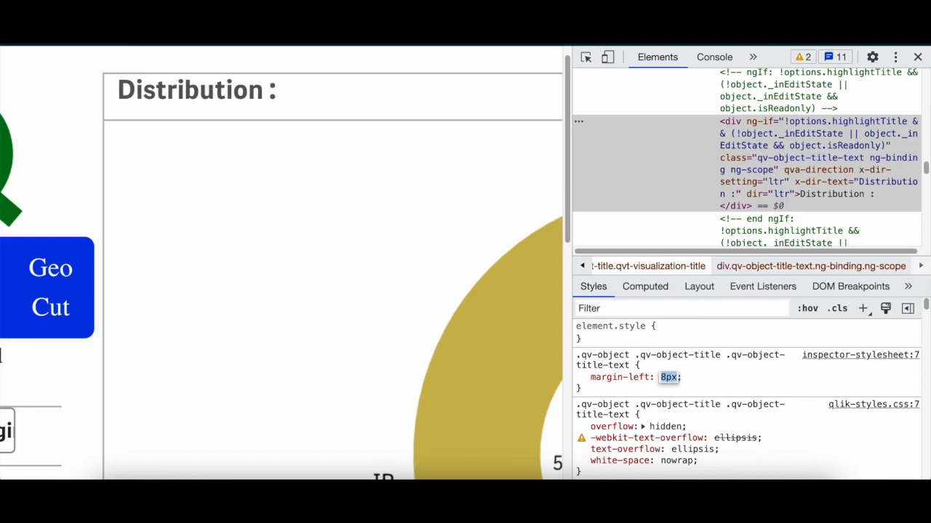
{"action": "type", "text": "10px"}
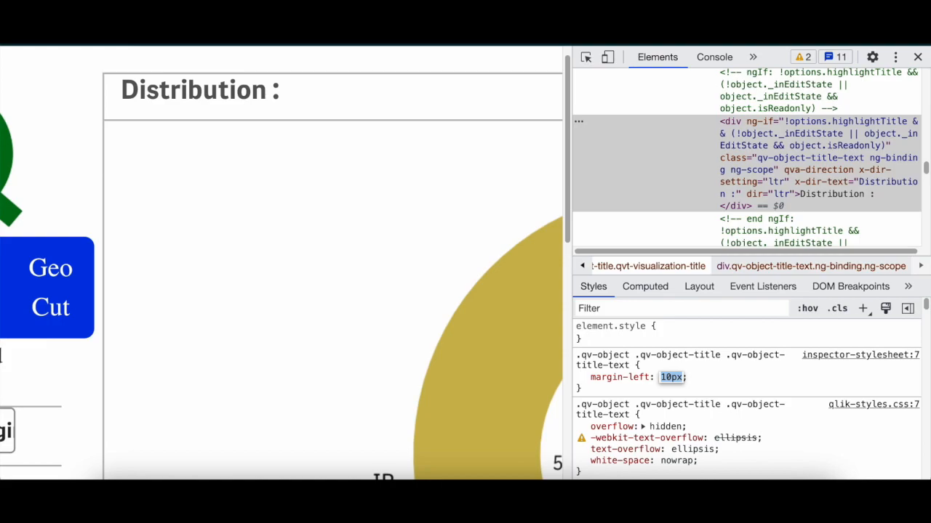
{"action": "type", "text": "5px"}
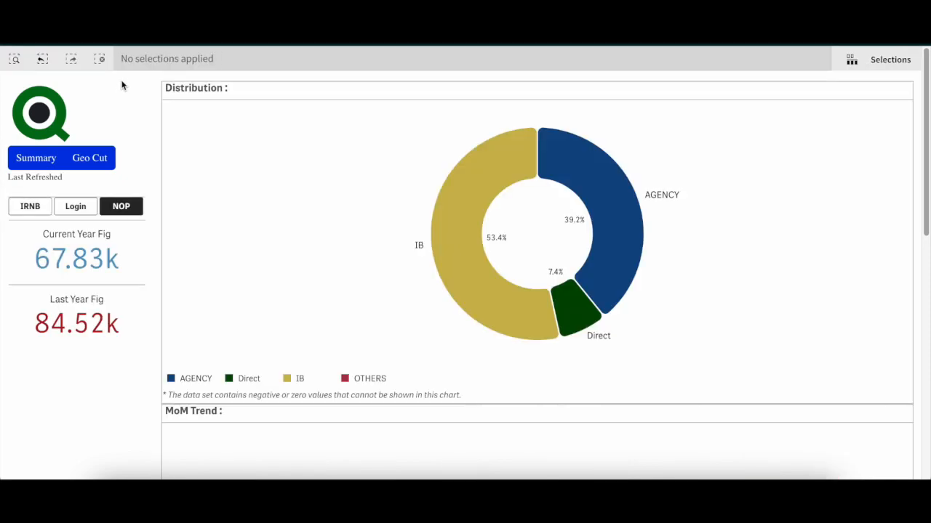
{"action": "scroll", "scroll_direction": "down", "scroll_amount": 3}
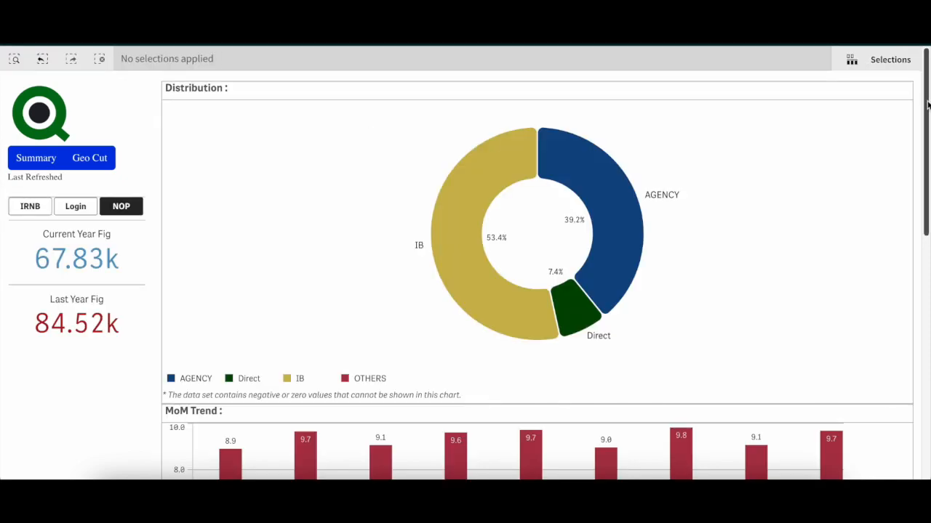
{"action": "scroll", "scroll_direction": "down", "scroll_amount": 3}
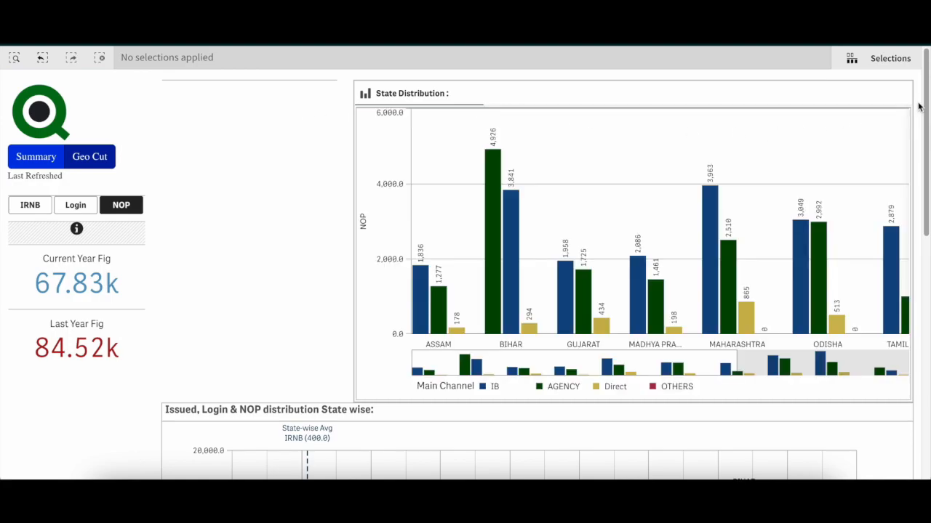
{"action": "scroll", "scroll_direction": "down", "scroll_amount": 3}
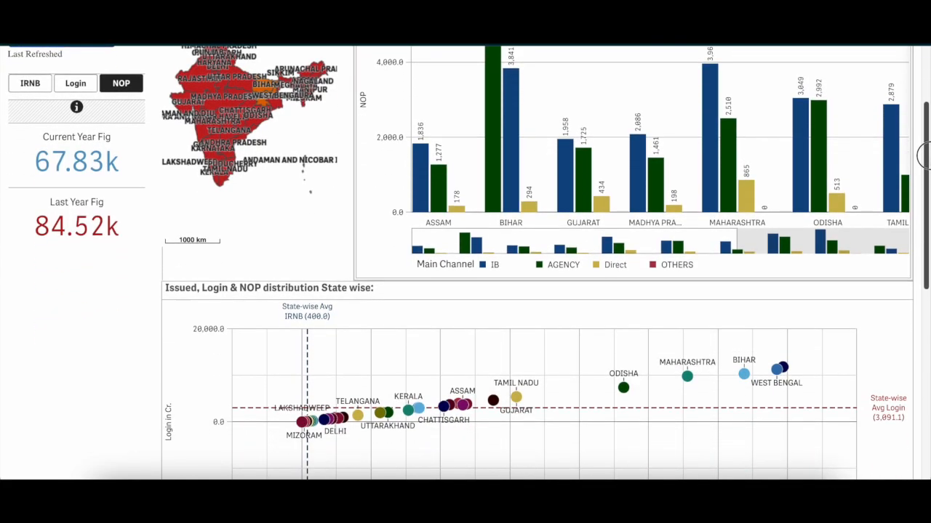
{"action": "scroll", "scroll_direction": "down", "scroll_amount": 3}
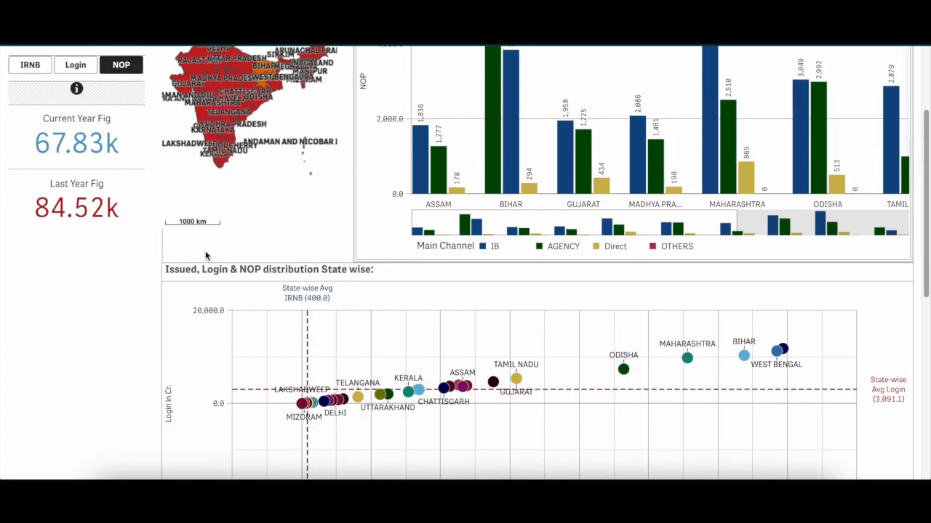
{"action": "mouse_move", "coordinate": [378, 264]}
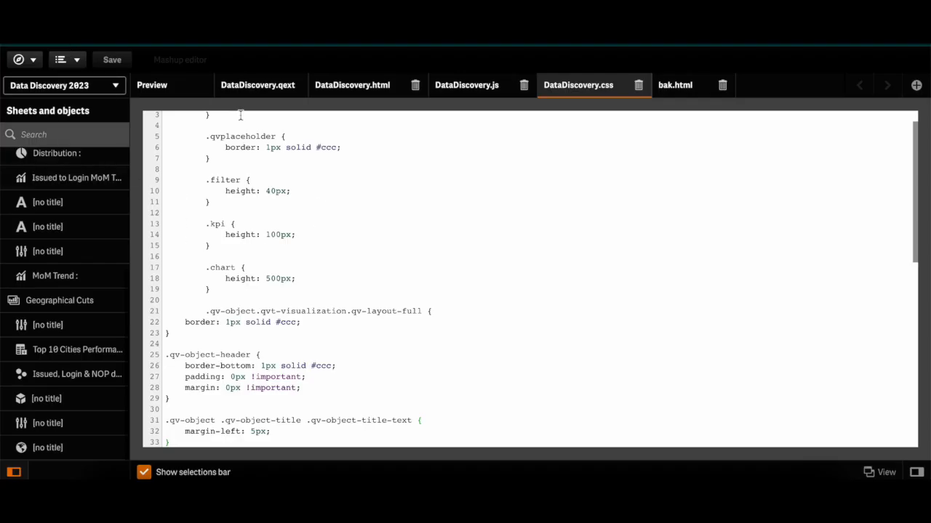
Insert <br> tags between the qvobject chart containers on both pages and preview the mashup.
{"action": "left_click", "coordinate": [352, 85]}
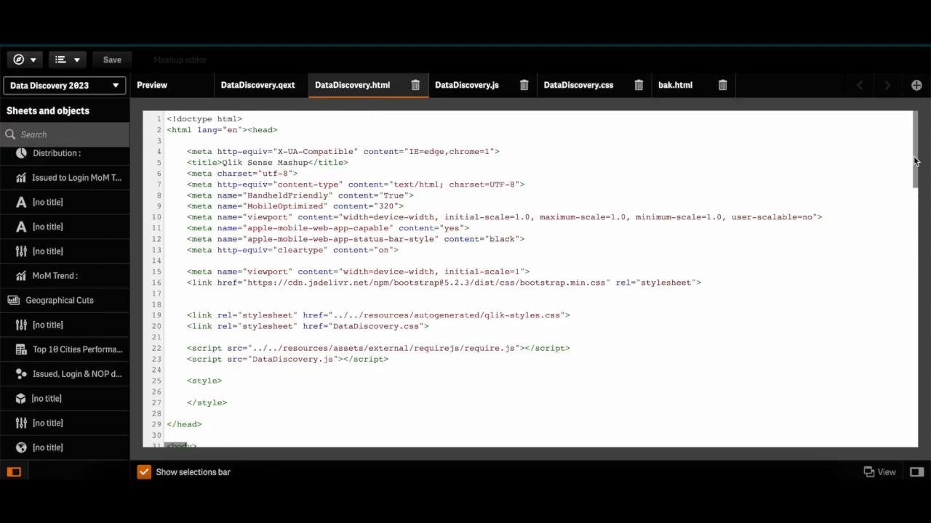
{"action": "scroll", "scroll_direction": "down", "scroll_amount": 3}
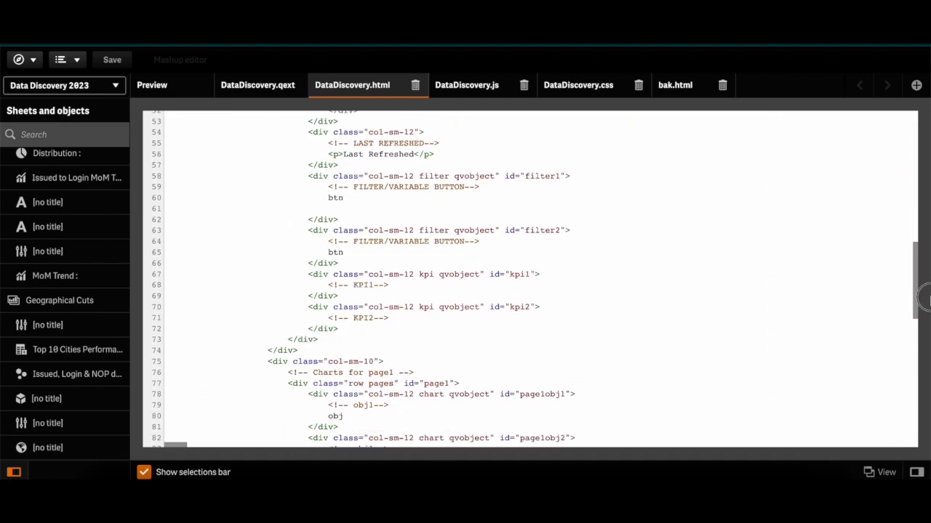
{"action": "scroll", "scroll_direction": "down", "scroll_amount": 3}
{"action": "type", "text": "<"}
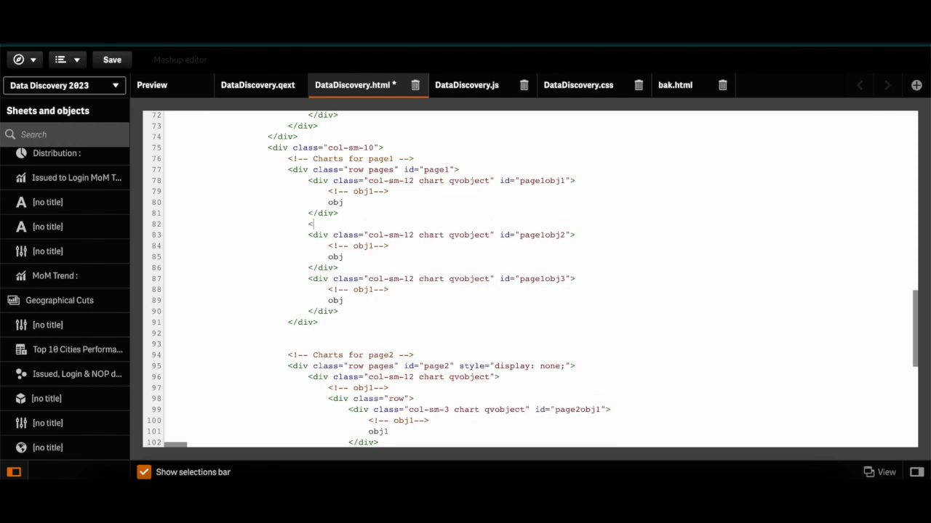
{"action": "type", "text": "br>"}
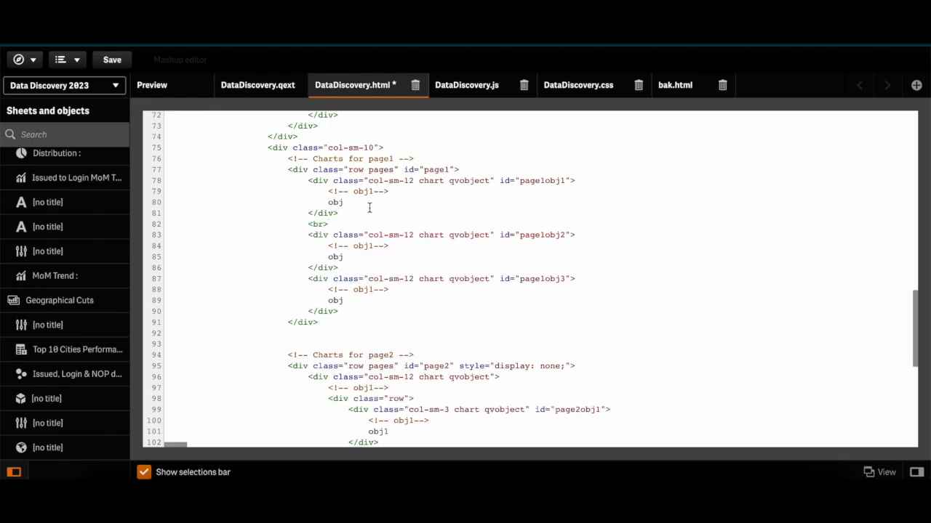
{"action": "double_click", "coordinate": [317, 224]}
{"action": "type", "text": "<br>"}
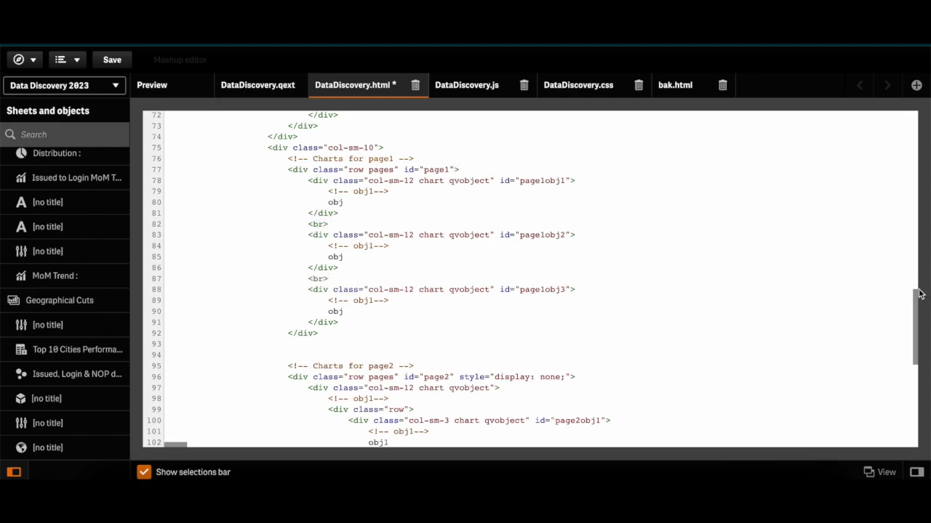
{"action": "scroll", "scroll_direction": "down", "scroll_amount": 3}
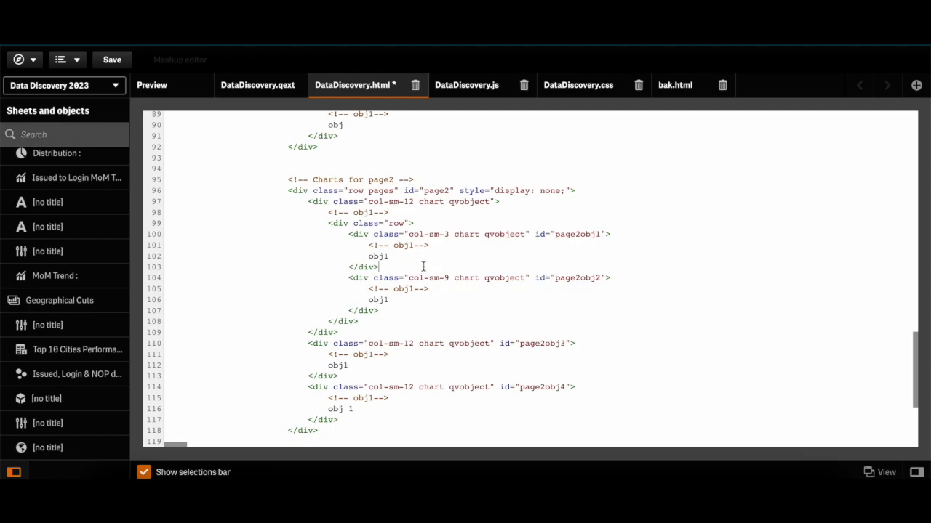
{"action": "mouse_move", "coordinate": [396, 369]}
{"action": "type", "text": "<br>"}
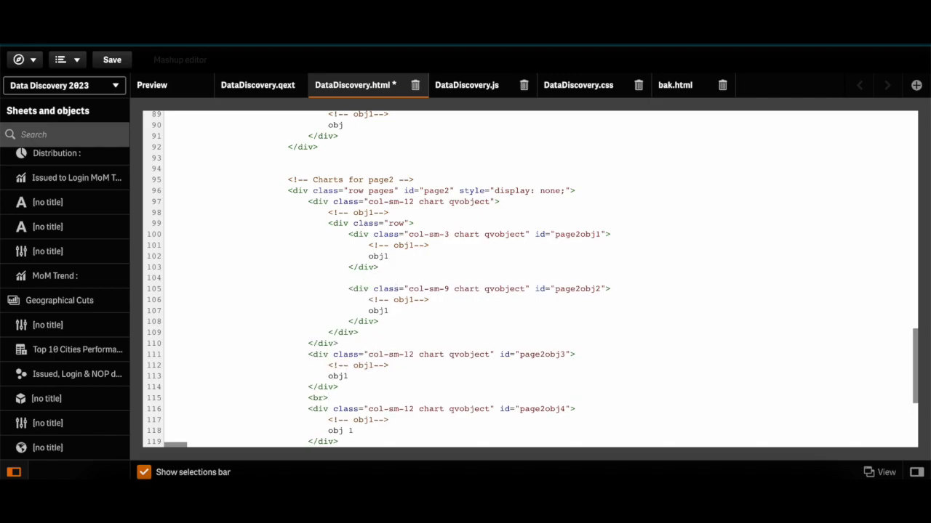
{"action": "left_click", "coordinate": [151, 84]}
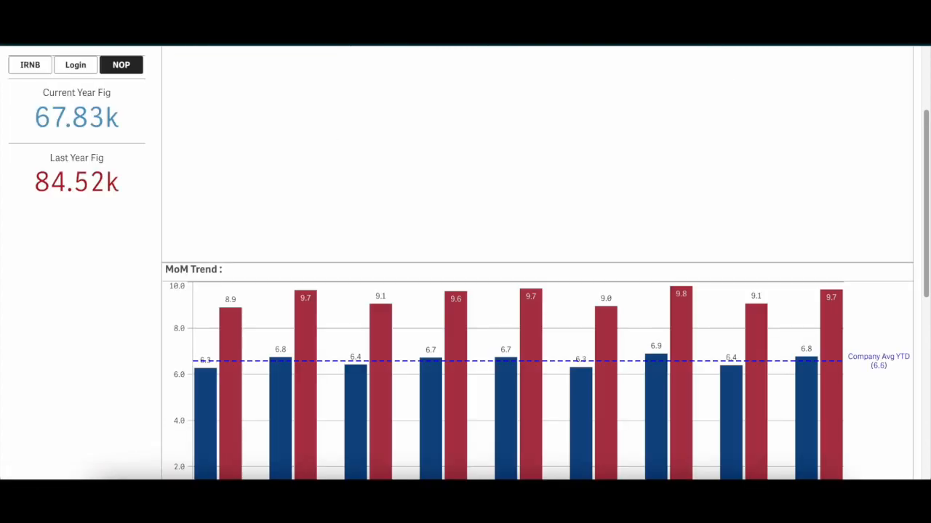
Scroll through the charts in the mashup preview.
{"action": "scroll", "scroll_direction": "down", "scroll_amount": 3}
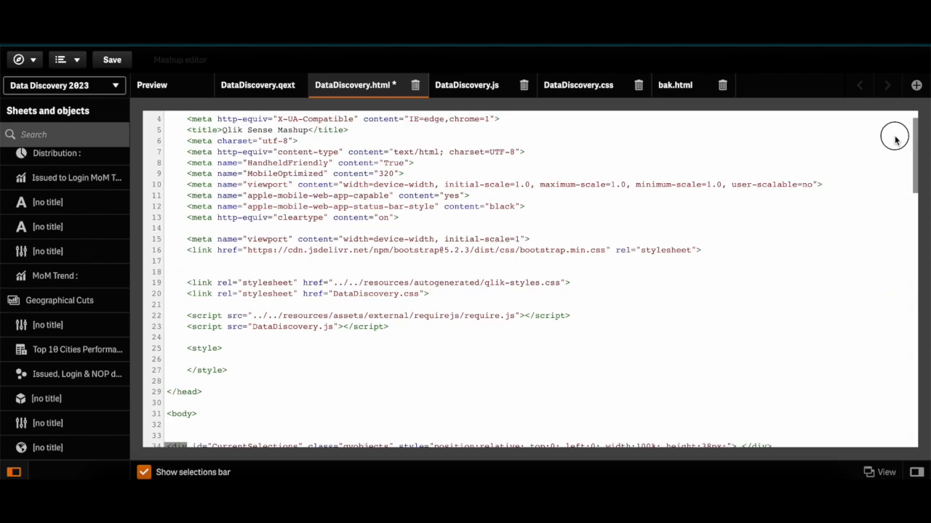
Extend the .qvplaceholder rule to qvobject with margin-bottom: 5px and save the stylesheet.
{"action": "left_click", "coordinate": [579, 84]}
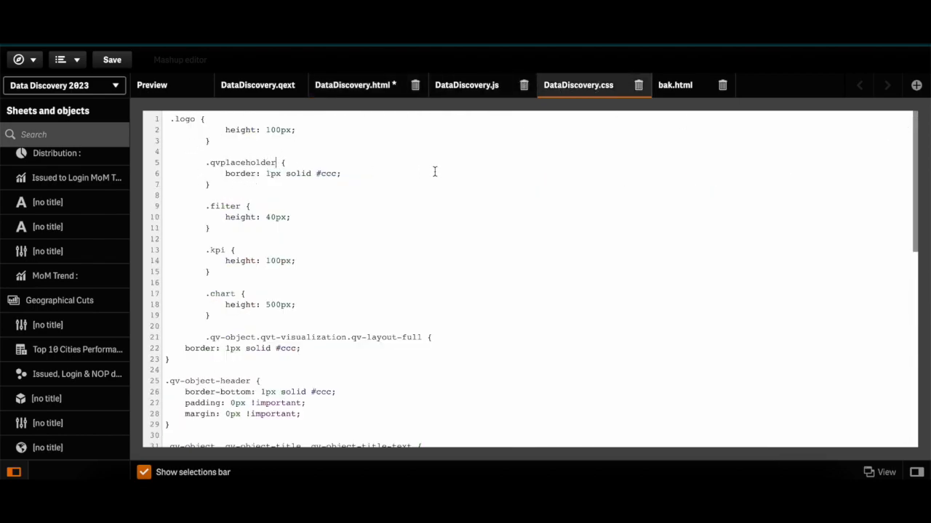
{"action": "type", "text": ",qvobject"}
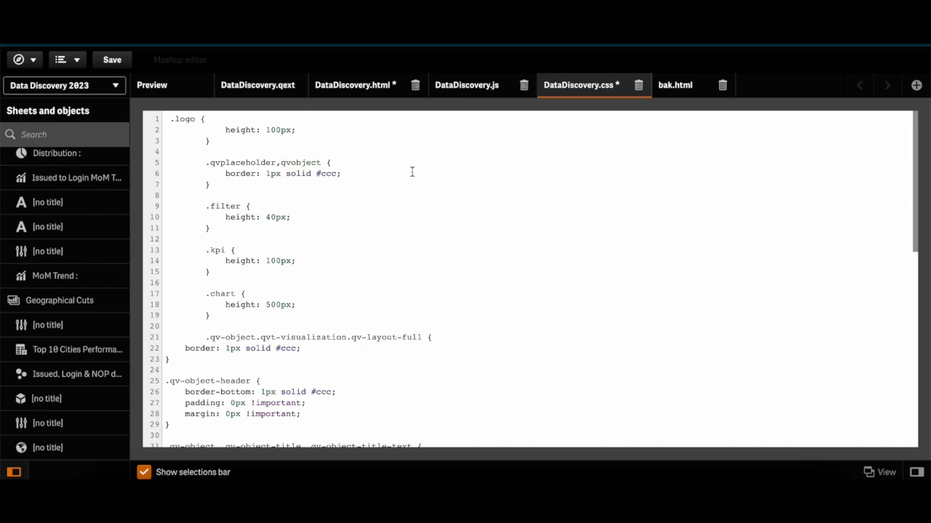
{"action": "type", "text": "mar"}
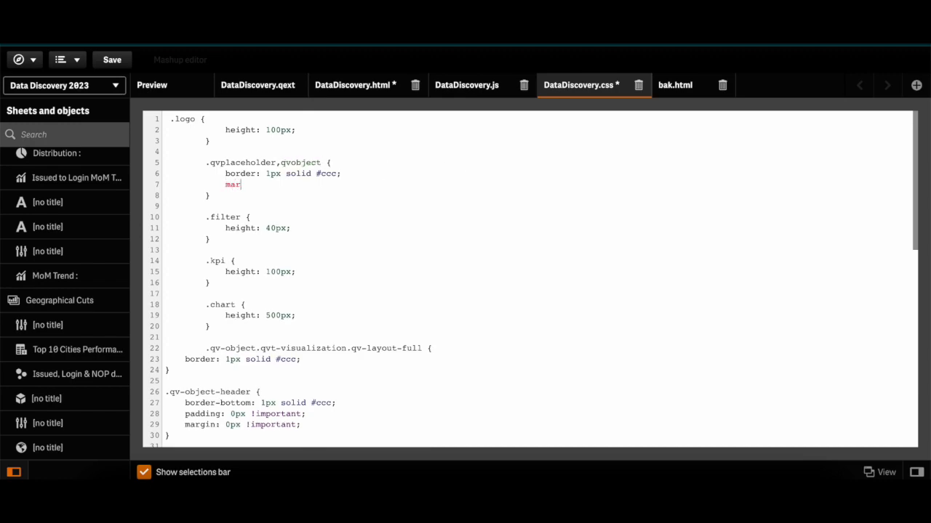
{"action": "type", "text": "g"}
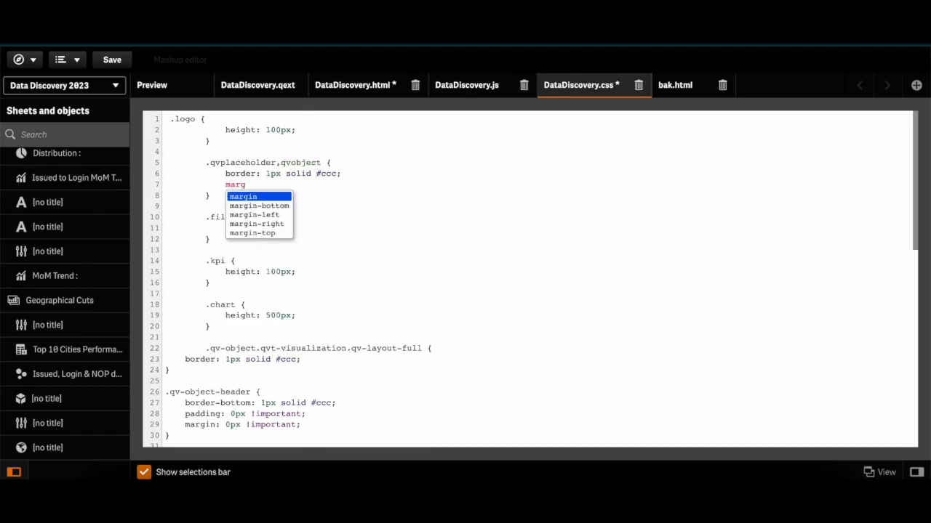
{"action": "left_click", "coordinate": [259, 205]}
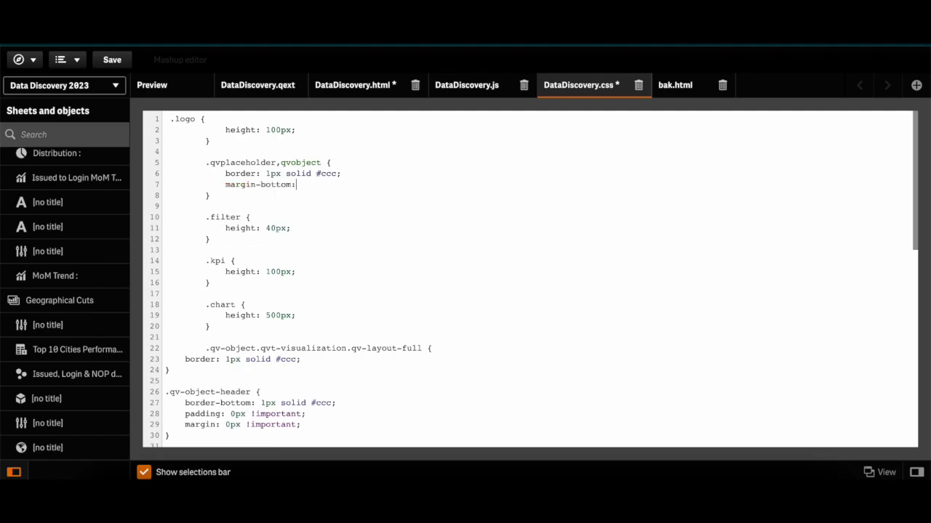
{"action": "type", "text": "5px;"}
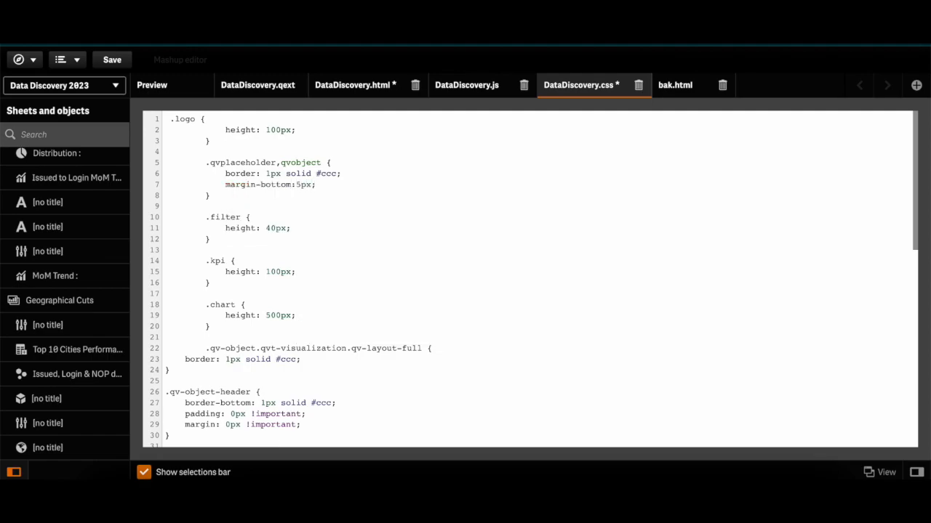
{"action": "left_click", "coordinate": [151, 85]}
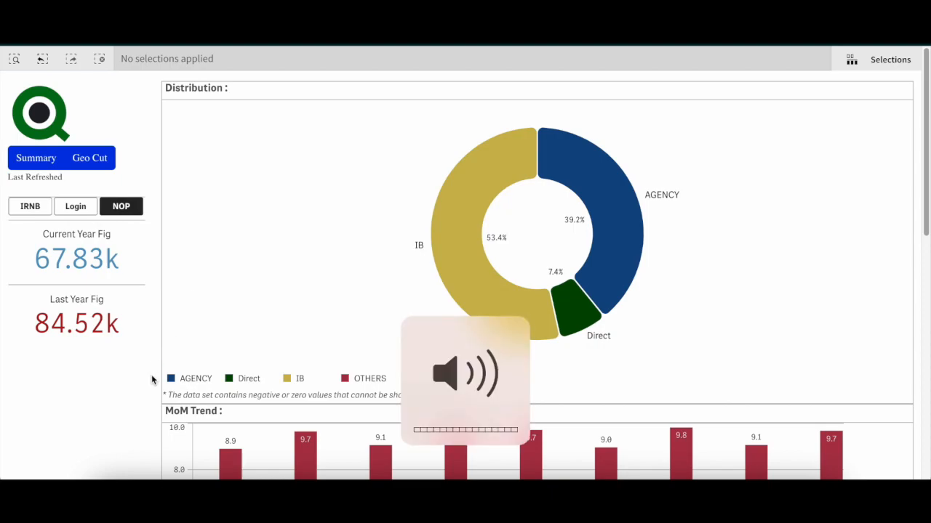
Inspect a restyled chart container in DevTools, revealing its 500px height rule.
{"action": "right_click", "coordinate": [152, 378]}
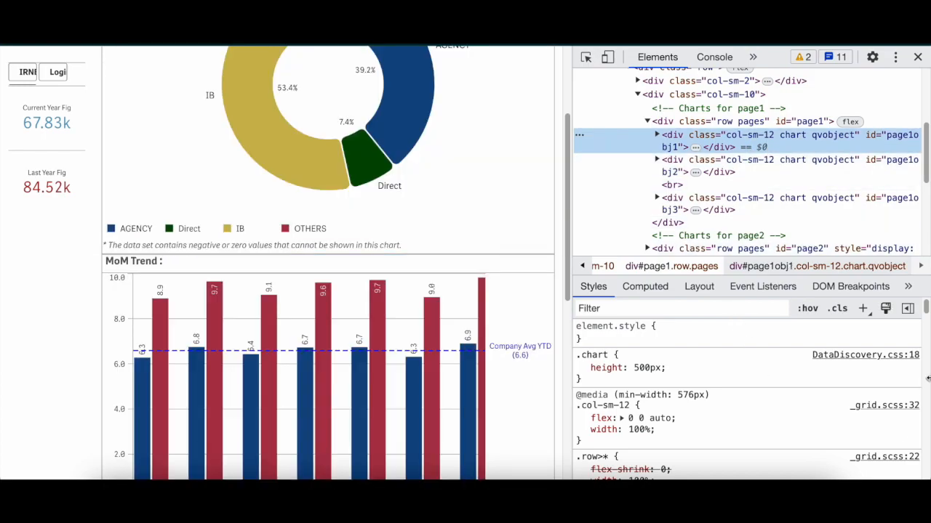
{"action": "scroll", "scroll_direction": "down", "scroll_amount": 3}
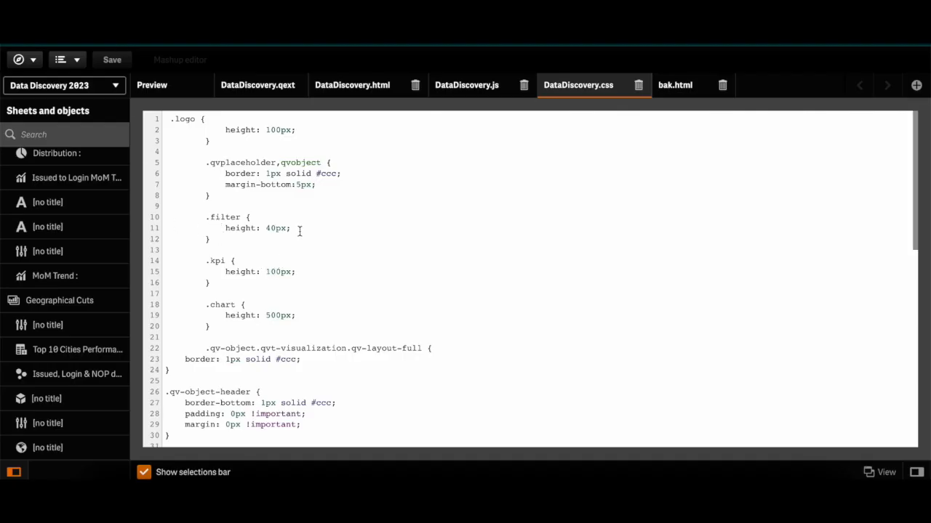
{"action": "mouse_move", "coordinate": [355, 180]}
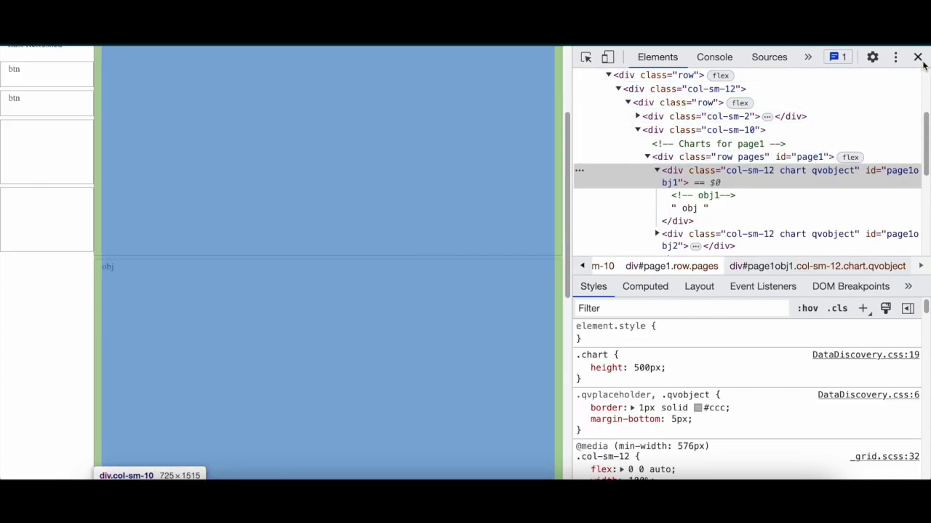
Remove .qvplaceholder so the border rule applies to qvobject alone, then preview.
{"action": "left_click", "coordinate": [916, 56]}
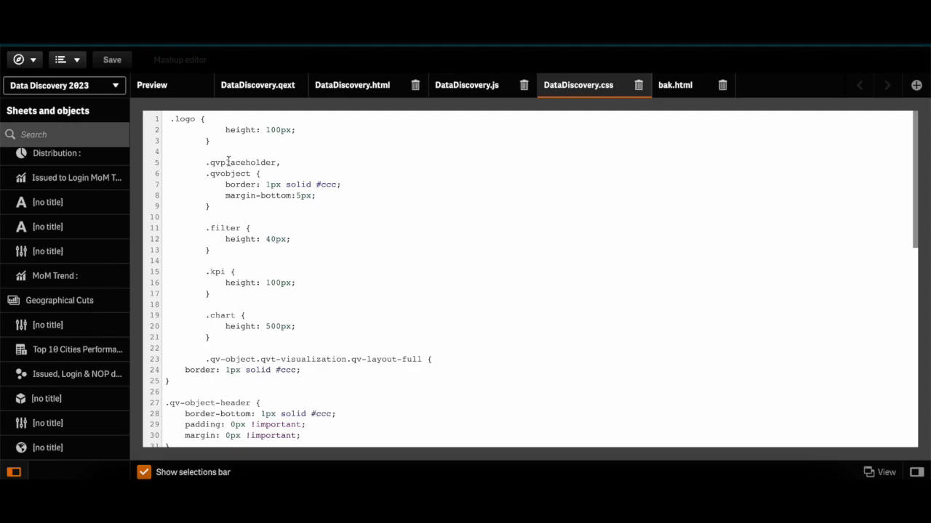
{"action": "double_click", "coordinate": [241, 163]}
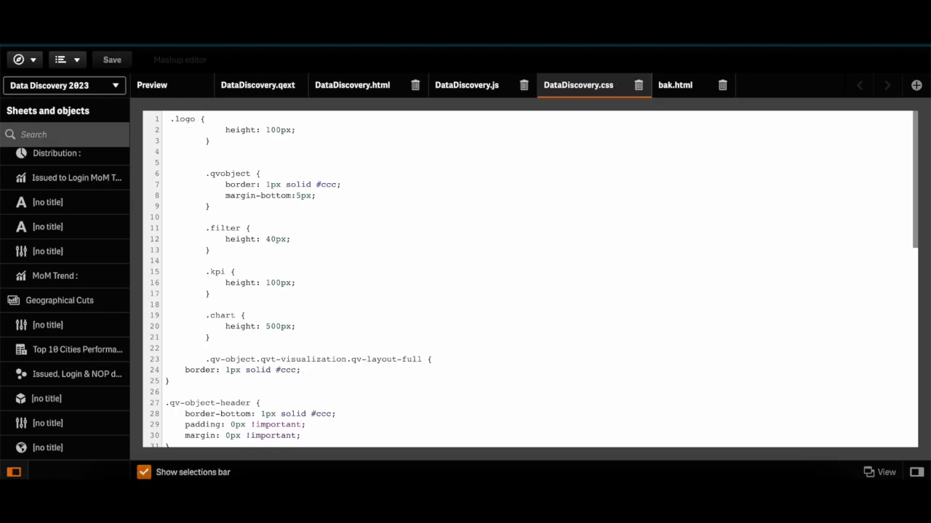
{"action": "left_click", "coordinate": [151, 84]}
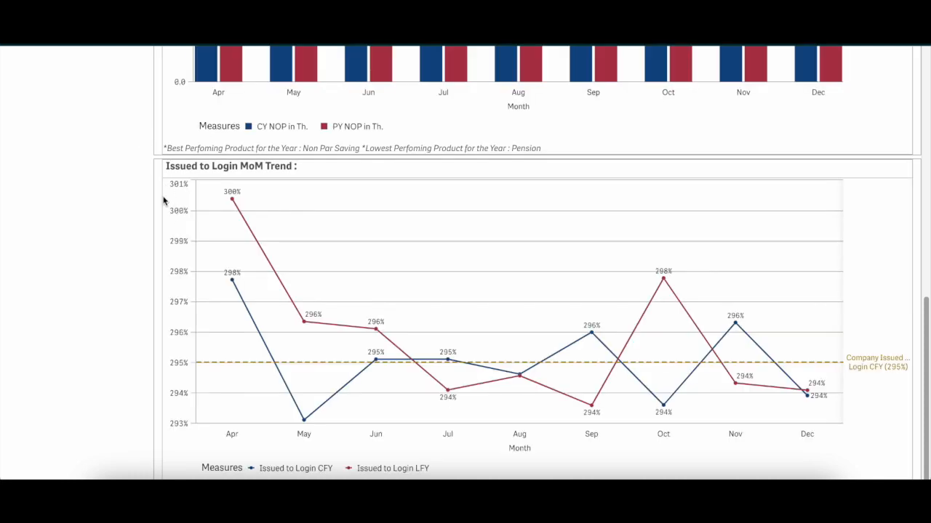
{"action": "mouse_move", "coordinate": [155, 180]}
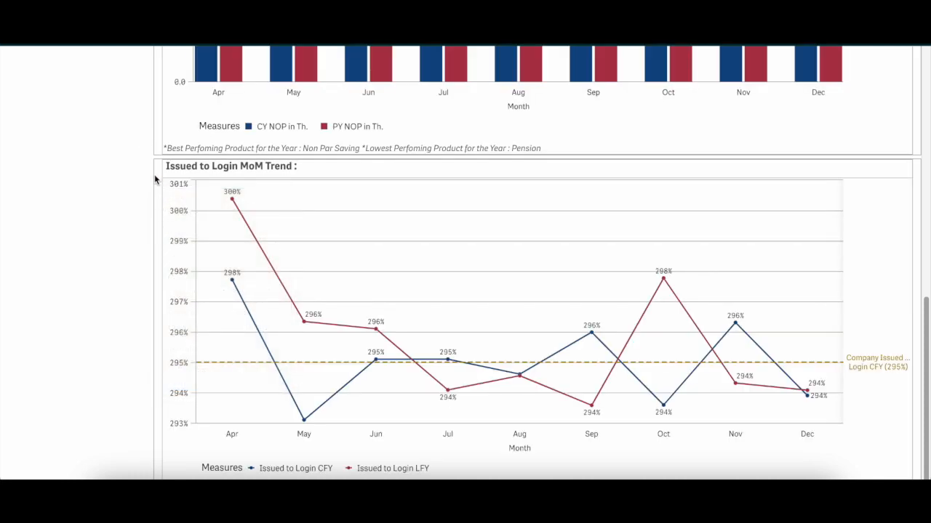
Inspect the page1obj3 container's .qvobject border rule in DevTools, then return to DataDiscovery.css.
{"action": "key", "text": "F12"}
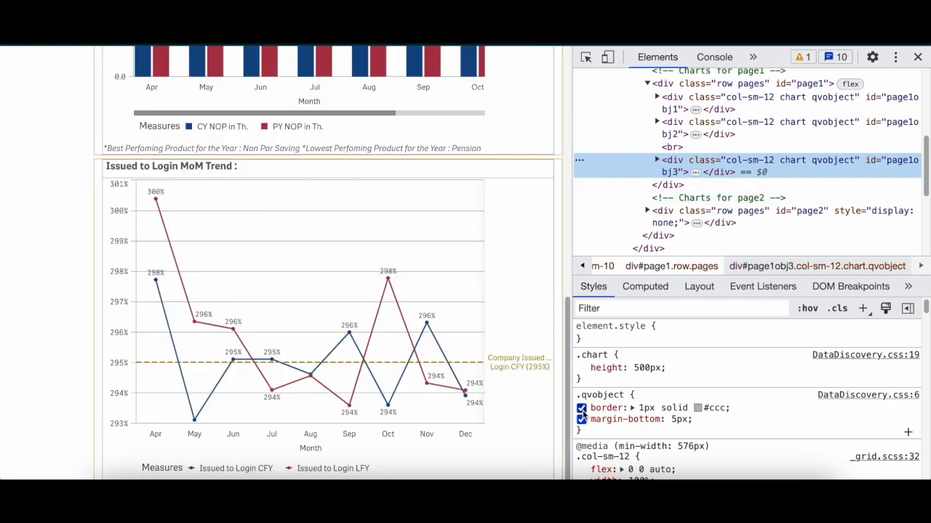
{"action": "left_click", "coordinate": [581, 407]}
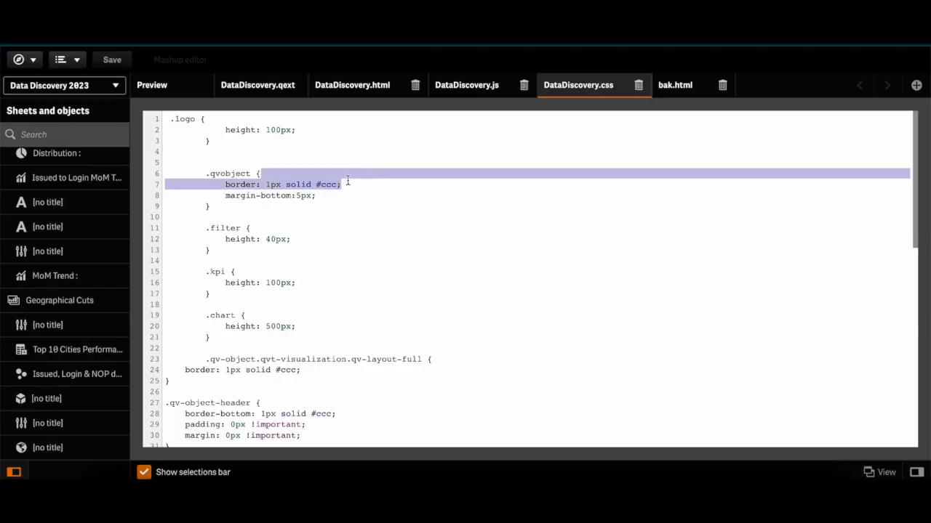
Delete the 'border: 1px solid #ccc' line from .qvobject, keeping the 5px bottom margin, and verify in preview.
{"action": "key", "text": "Delete"}
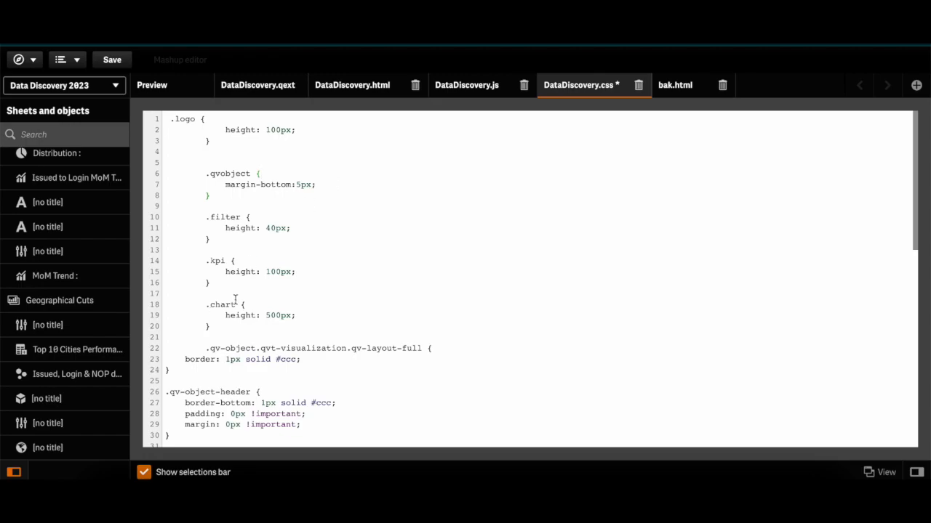
{"action": "left_click", "coordinate": [112, 59]}
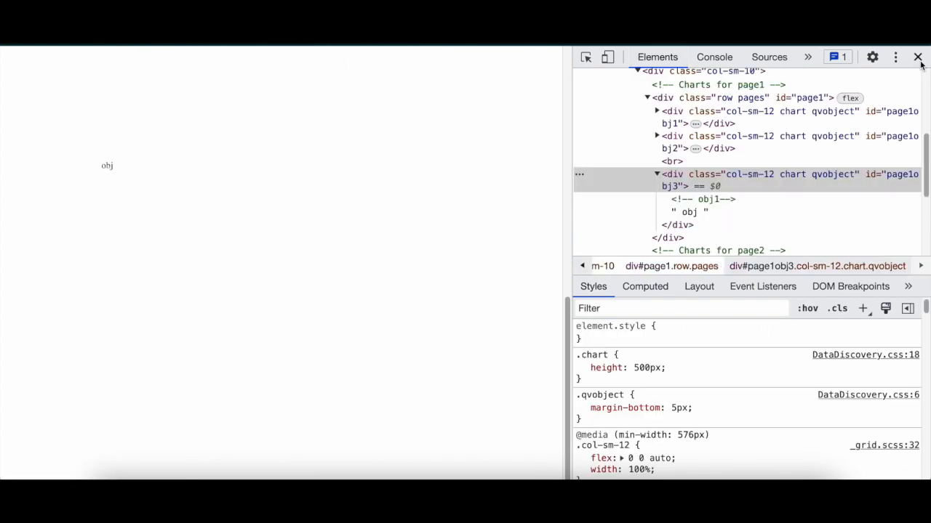
{"action": "left_click", "coordinate": [916, 57]}
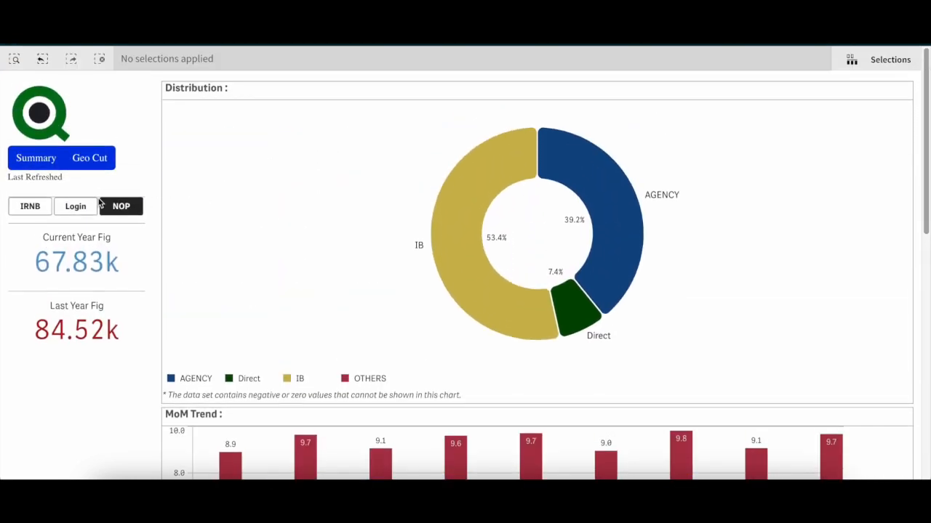
Show the Geo Cut page and select a state on the India map, filtering figures to 5.87k and 7.27k.
{"action": "left_click", "coordinate": [88, 157]}
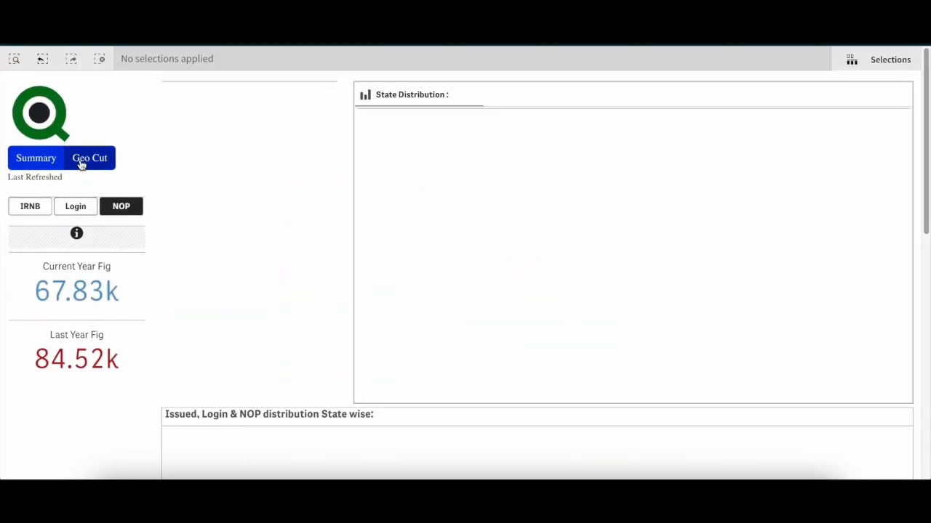
{"action": "left_click", "coordinate": [90, 157]}
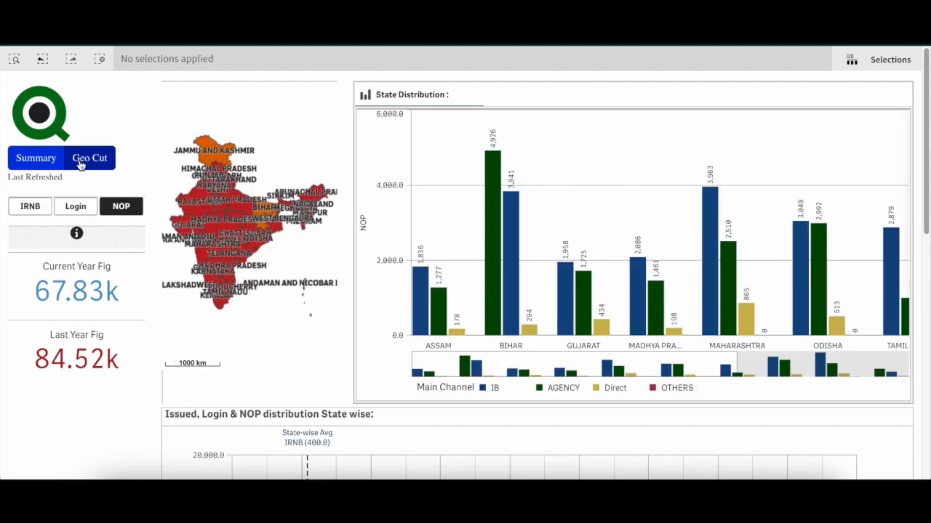
{"action": "left_click", "coordinate": [218, 230]}
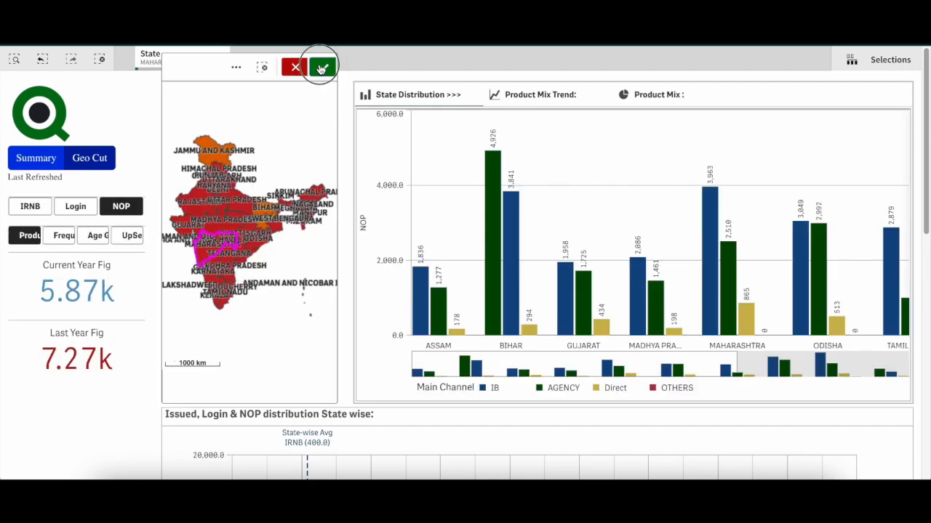